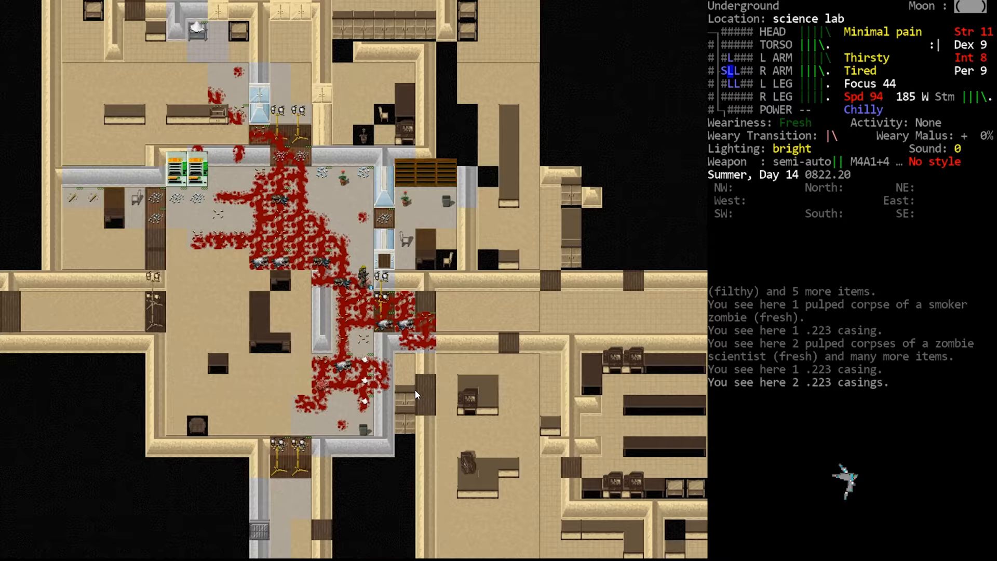
- Head back from the science lab toward the subway station
key(f)
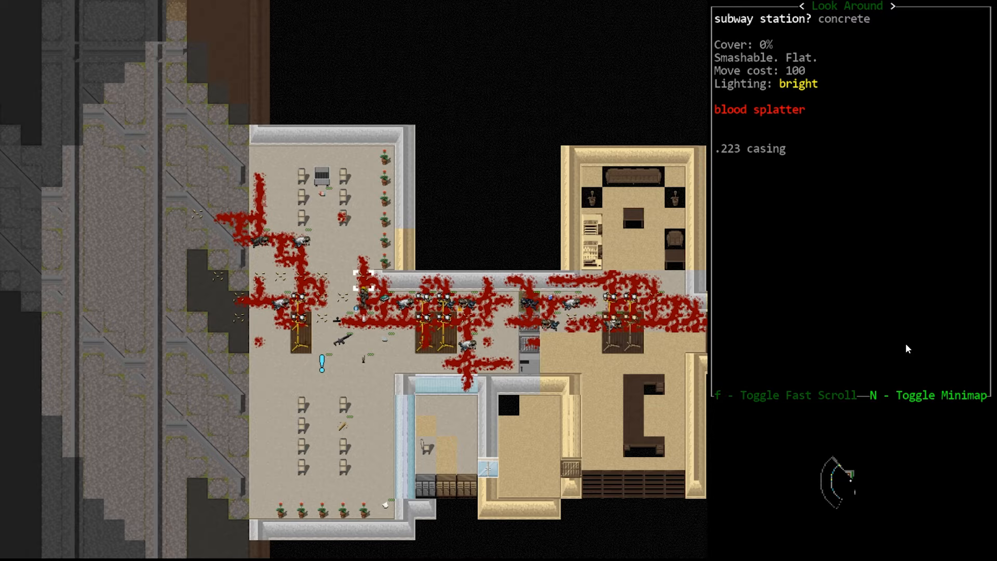
key(Escape)
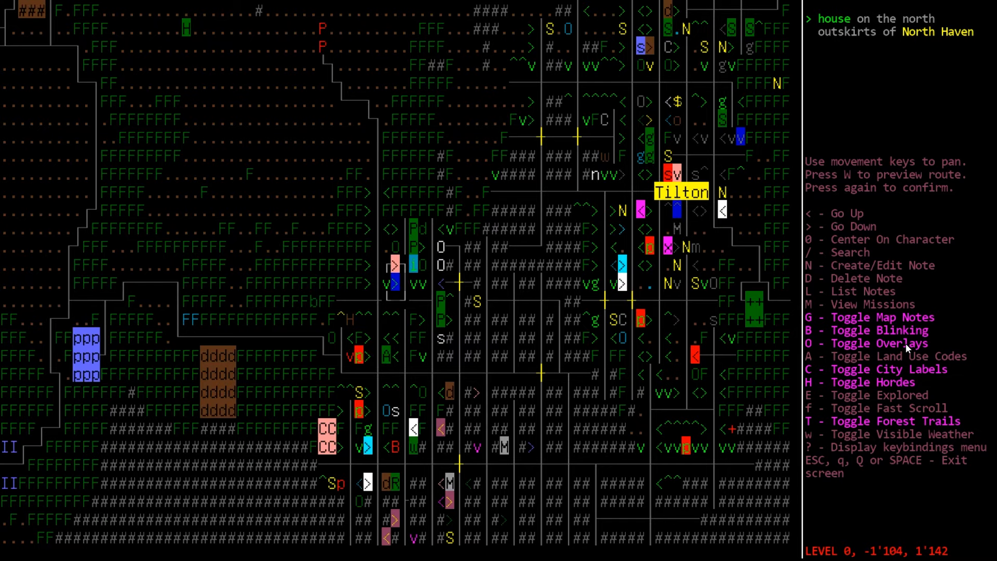
- Pan the overmap near Arrowsic and bring up its location search prompt
key(up)
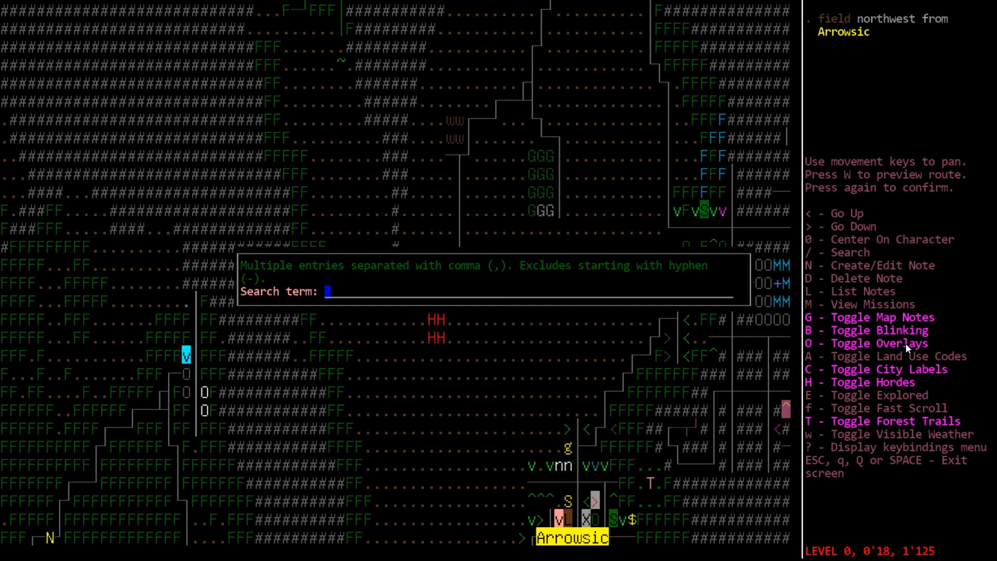
- Search the overmap for 'helipad'
text(helipad)
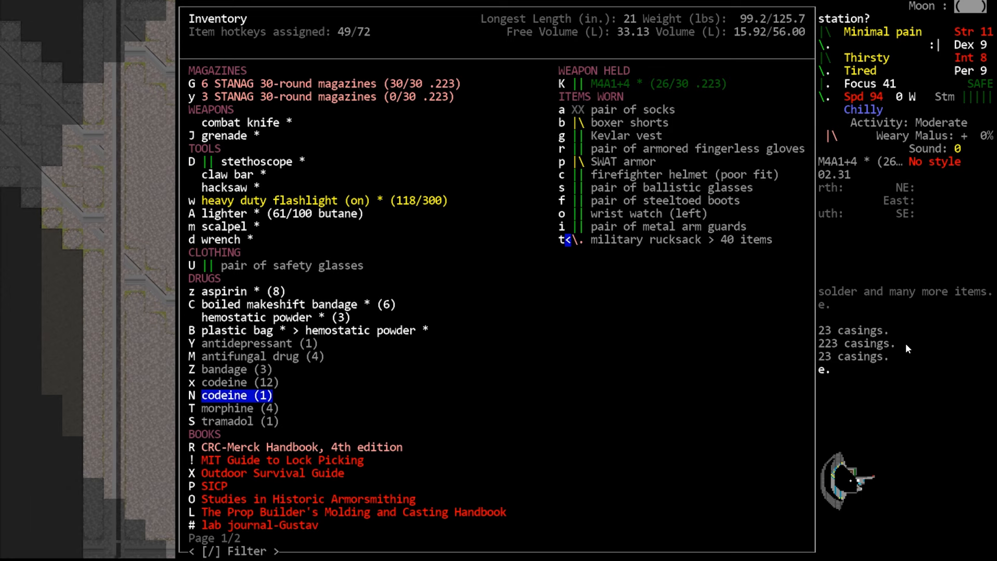
- Multidrop the copper wire, drugs, safety glasses and books onto the station floor, then check the remaining load
key(Escape)
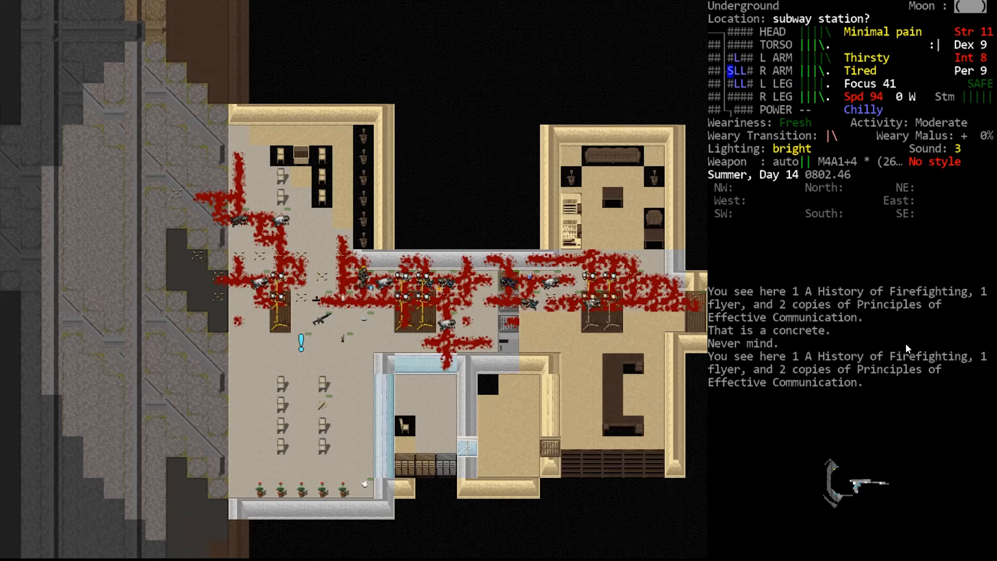
key(d)
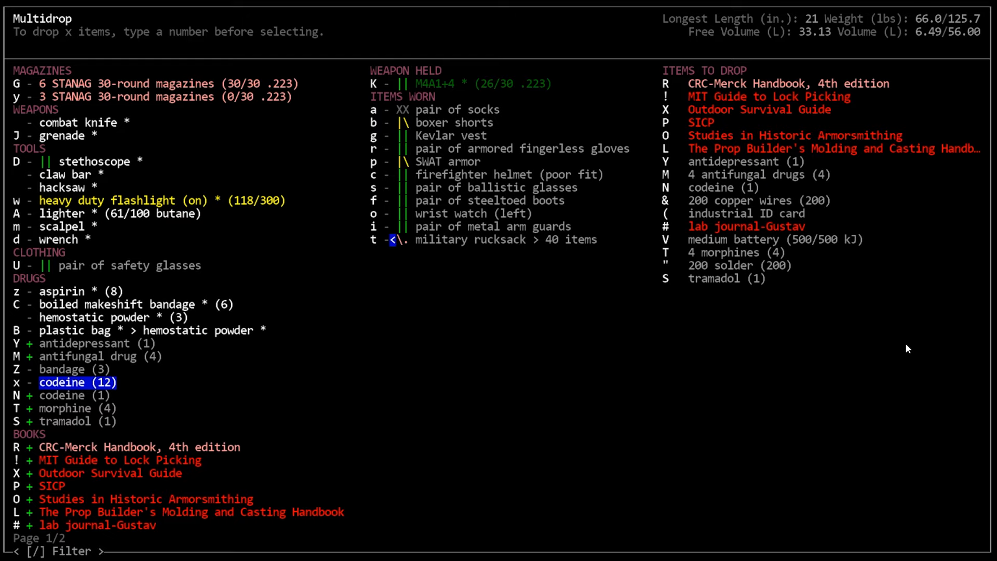
key(U)
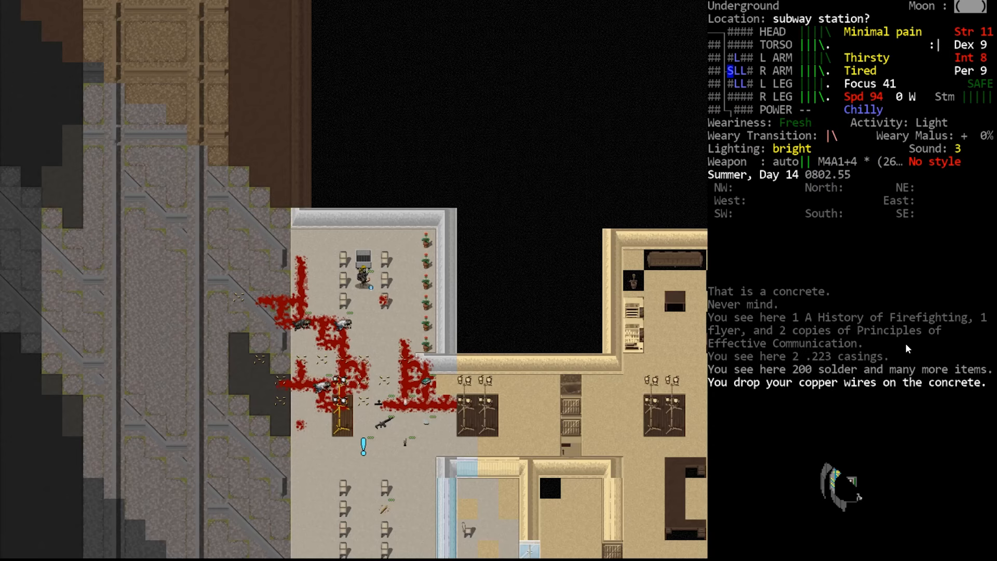
key(i)
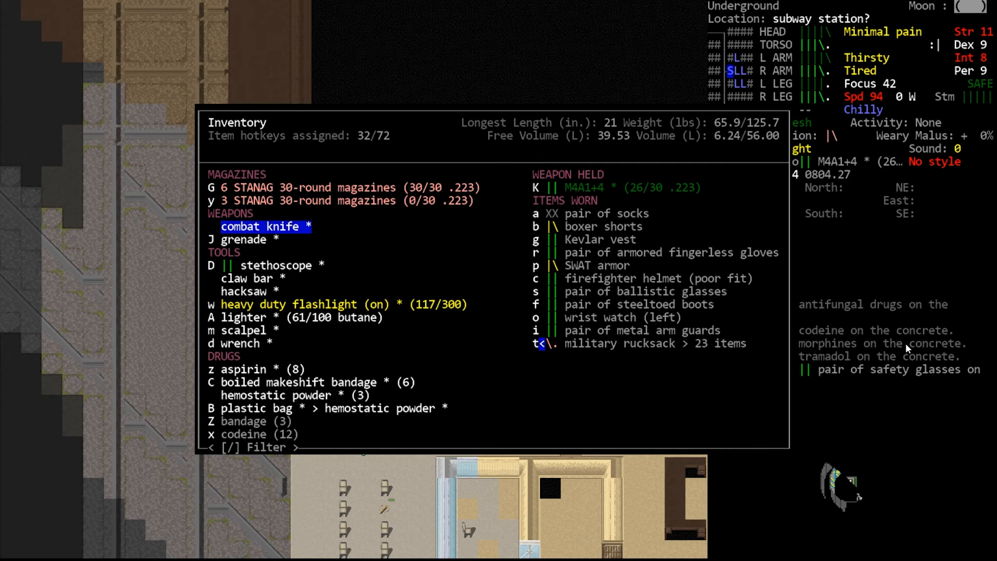
- Search the overmap for 'FEMA' camps near Holyoke
key(m)
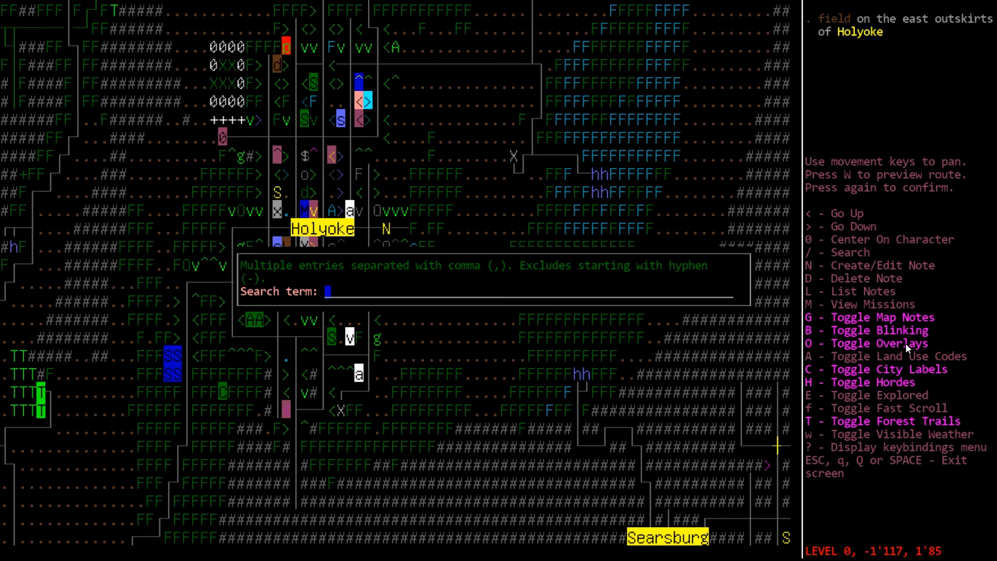
text(FEMA)
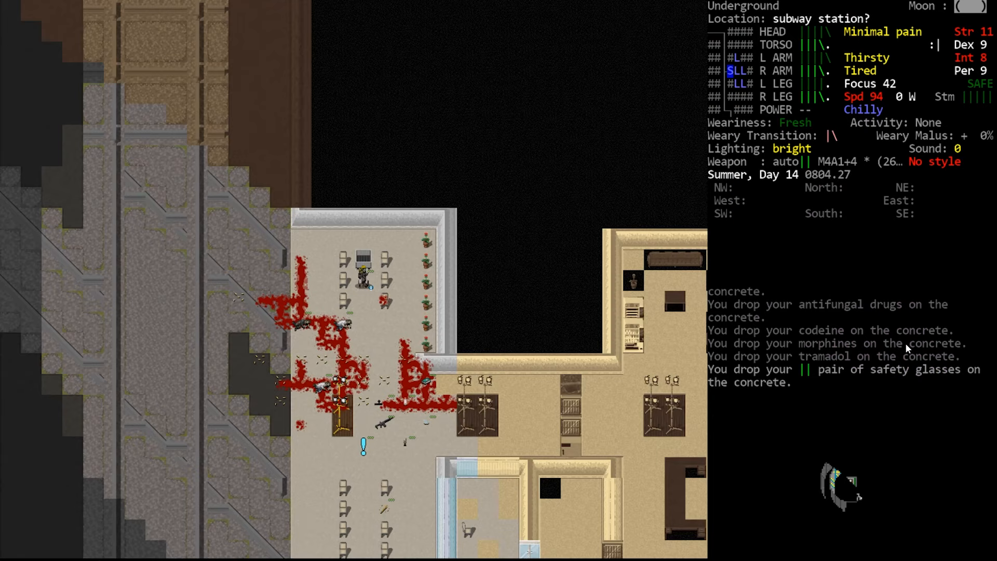
- Reload the rifle magazines with the 5.56 NATO M855A1 rounds lying on the concrete
key(r)
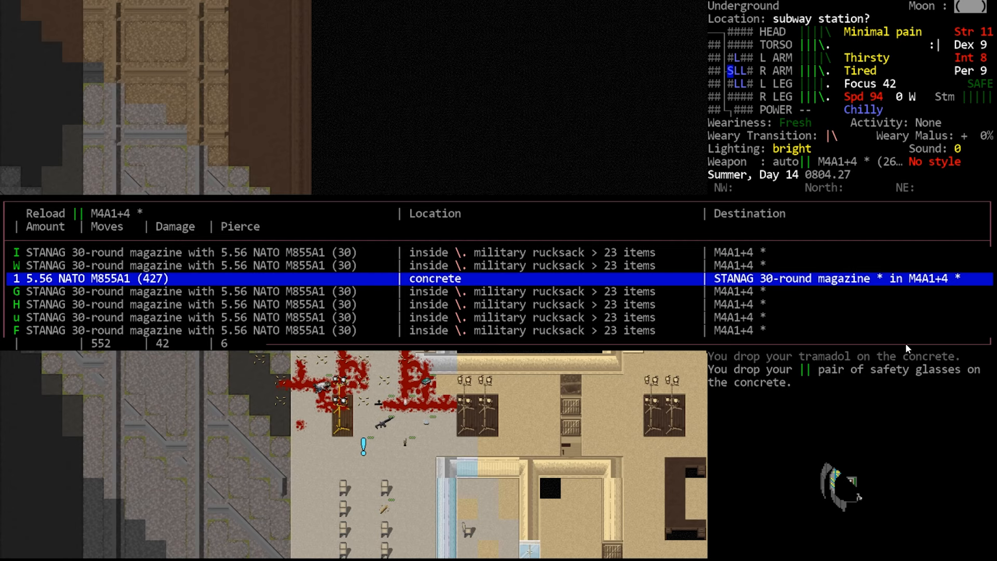
key(r)
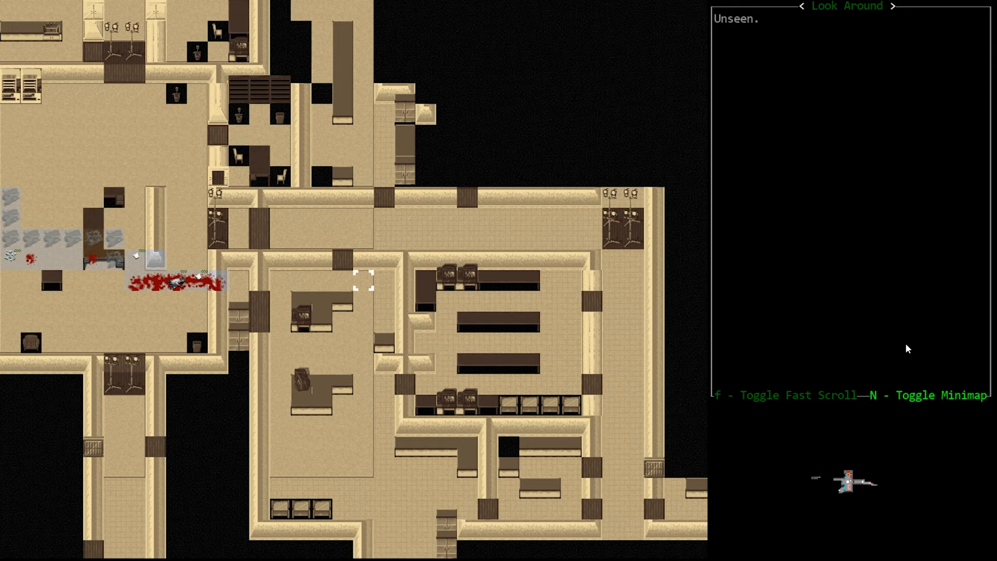
scroll(down, 3)
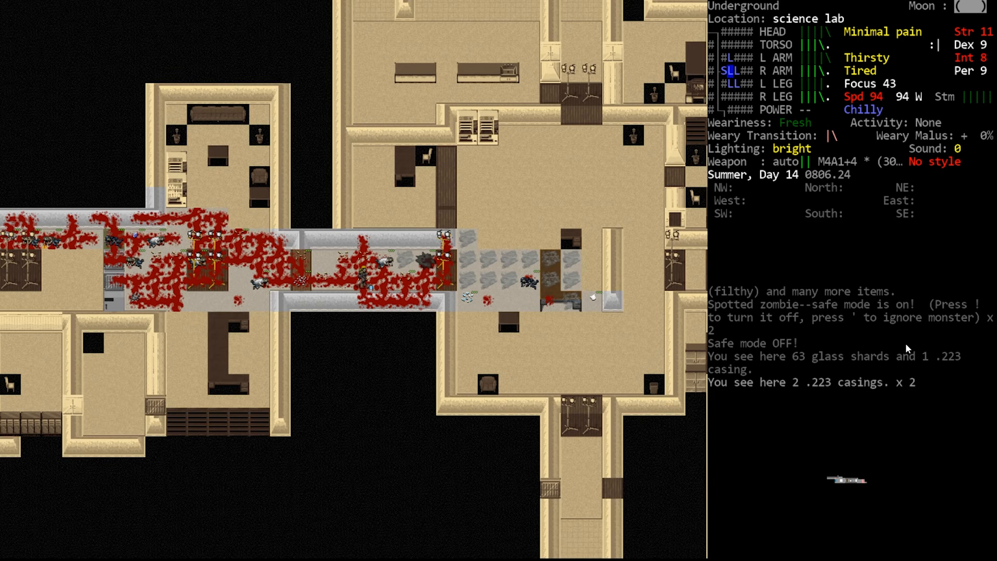
- Advance east through the lab corridor and target the ashen brawler two tiles away on semi-auto
key(f)
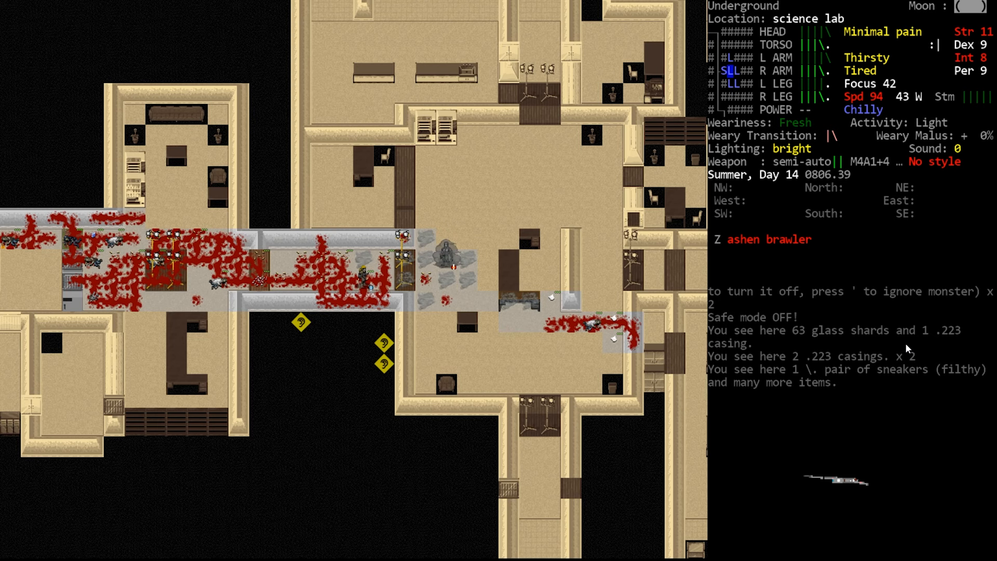
key(f)
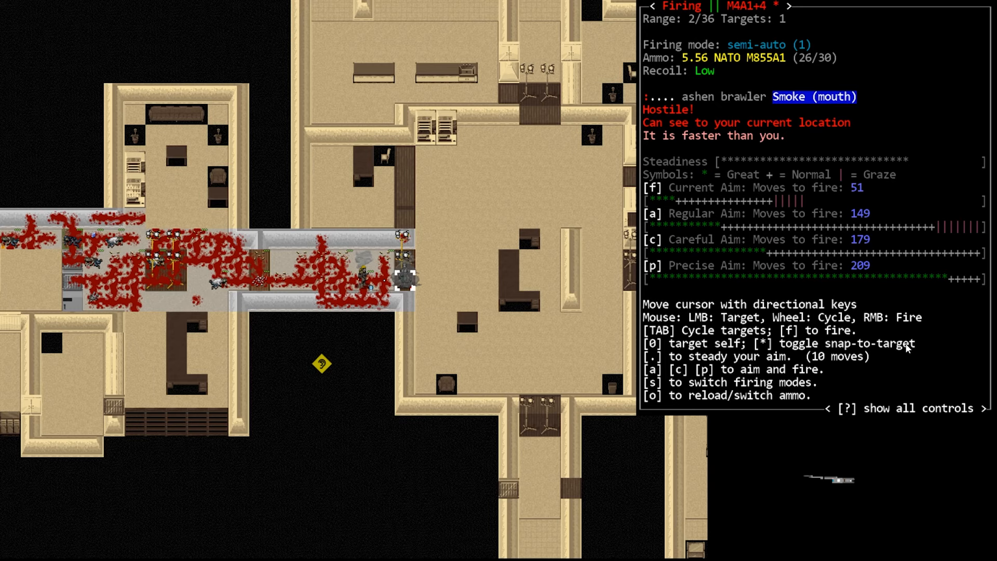
- Shoot the ashen brawler with the rifle
key(f)
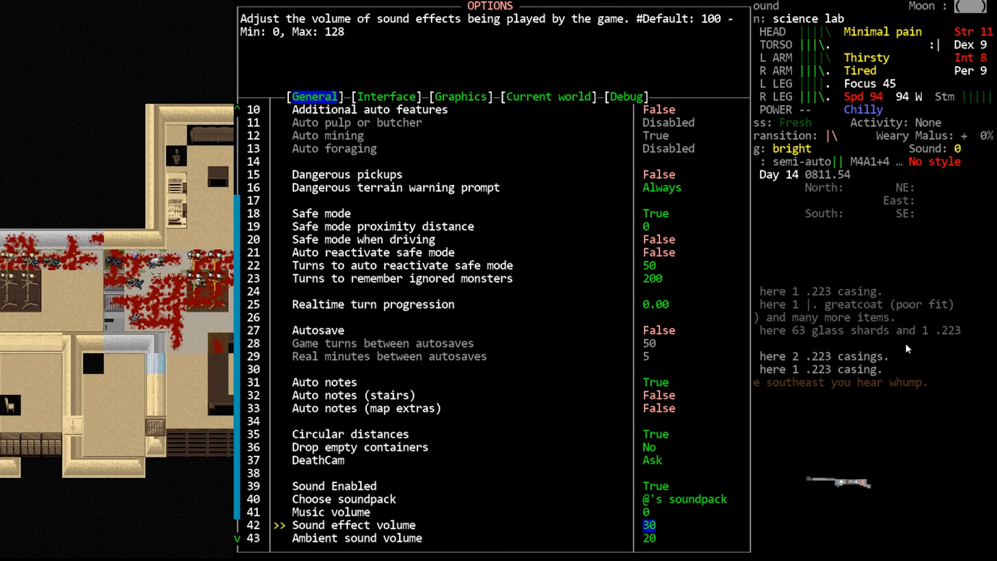
- Set the soundpack to ChestHole and leave the options, reaching the save-changes prompt
key(Escape)
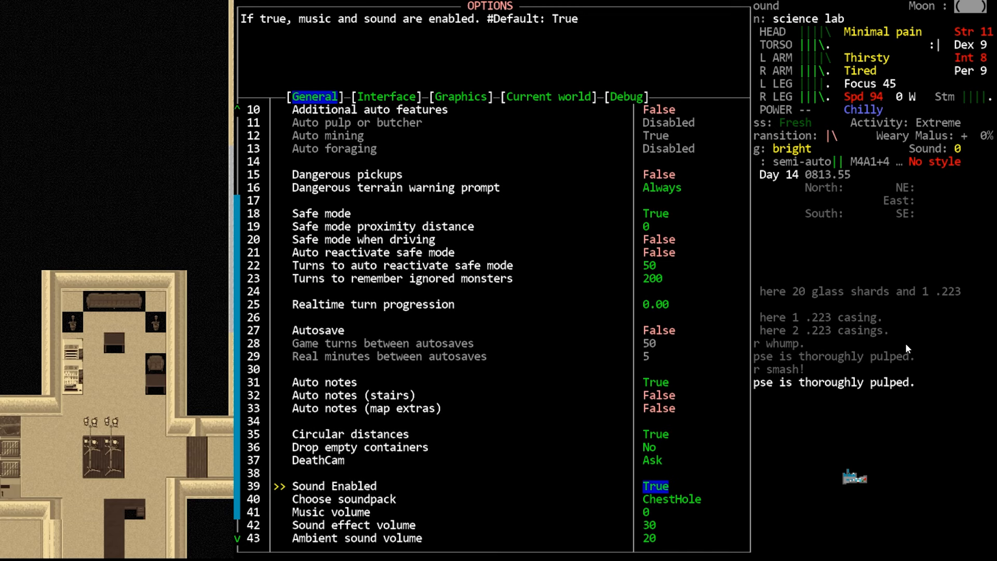
key(Escape)
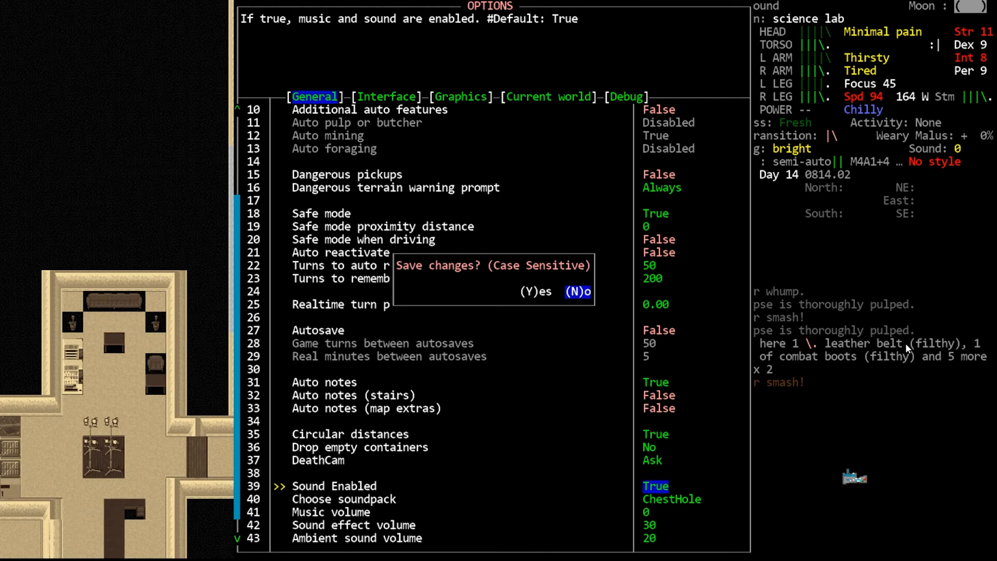
- Answer the save-changes prompt and return to surveying the bloodied science lab
key(n)
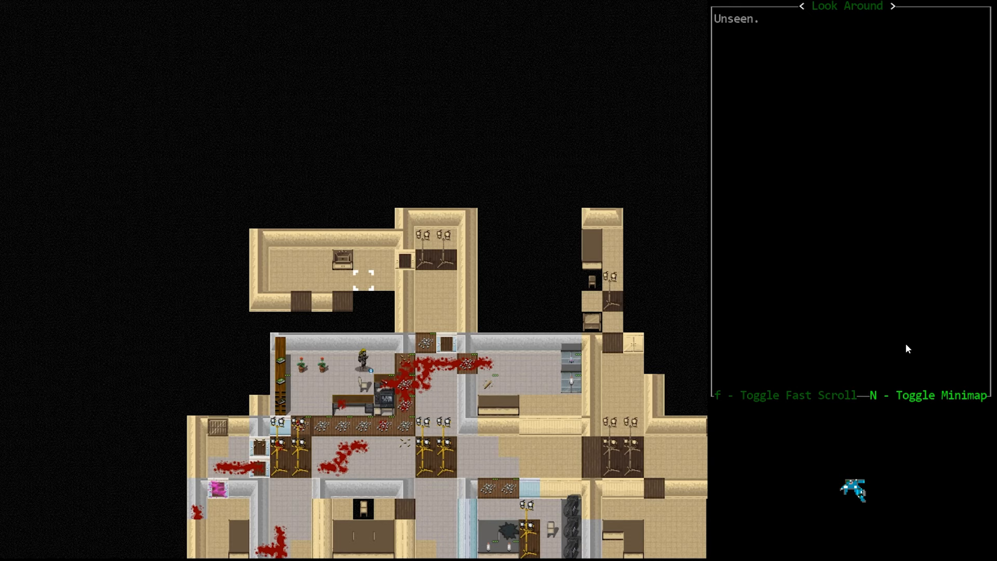
- Leave Look Around and melee the caustic soldier zombie, landing hits for 26 and 35 damage
key(f)
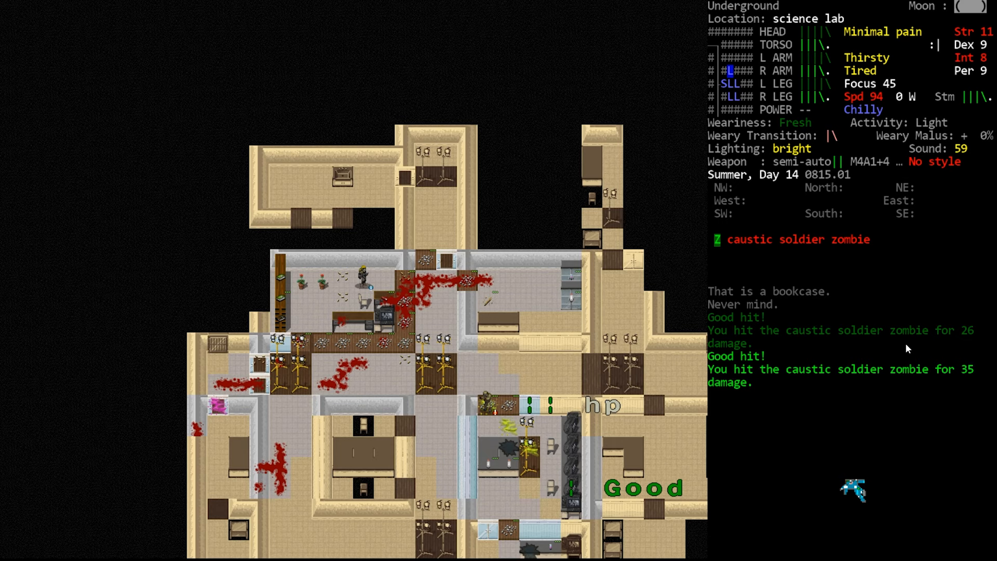
- Finish off the caustic soldier zombie and list its corpse's gear, including an entrenching tool
key(f)
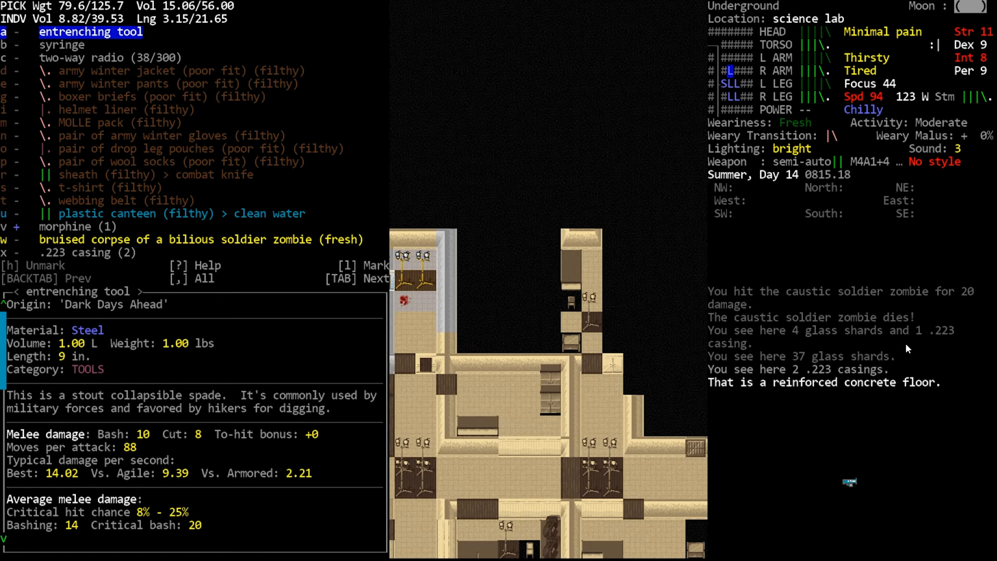
- Mark the entrenching tool for pickup and move to the helmet liner in the corpse's gear
key(TAB)
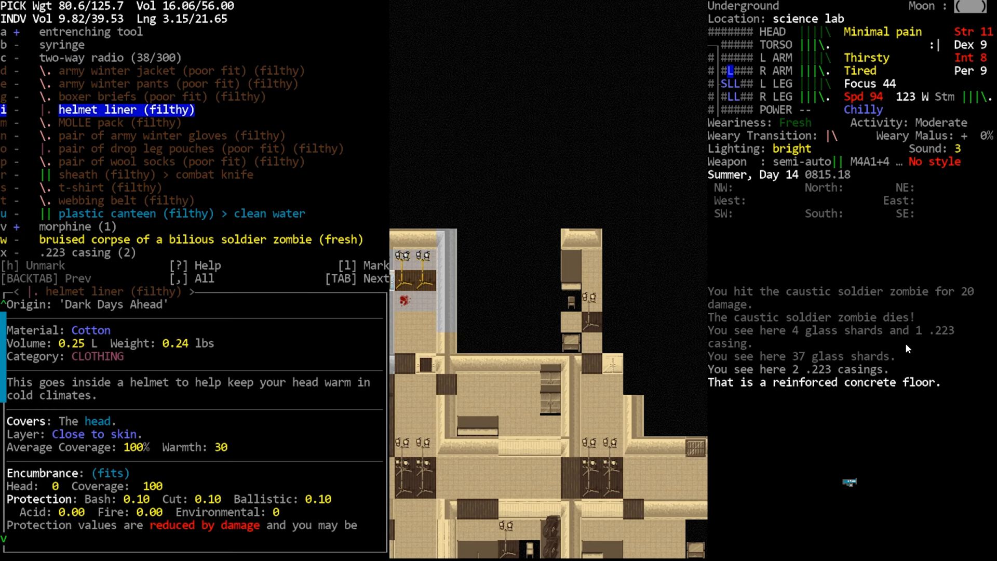
key(TAB)
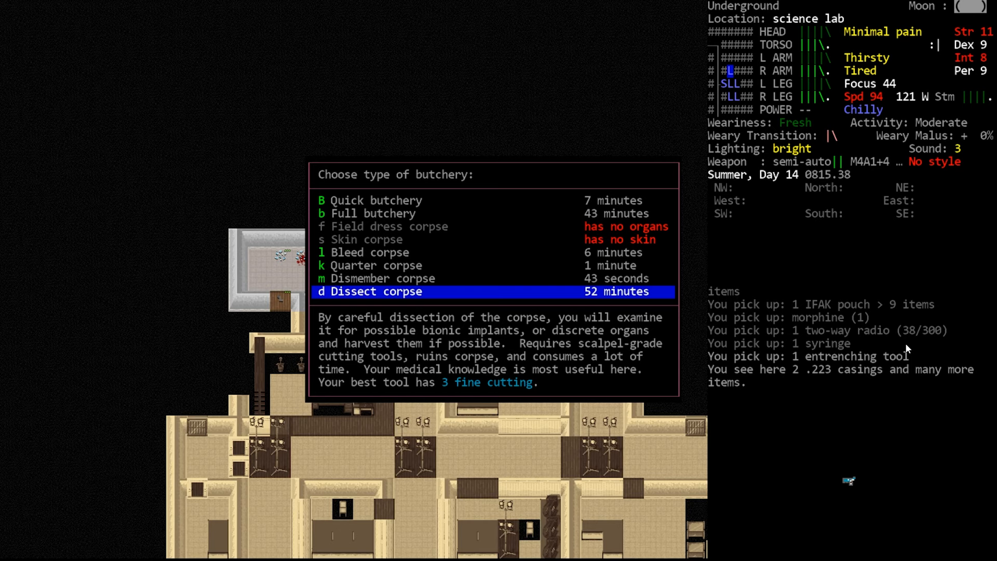
- Bring up the corpse's gear list offering matches, MREs and a radio
key(up)
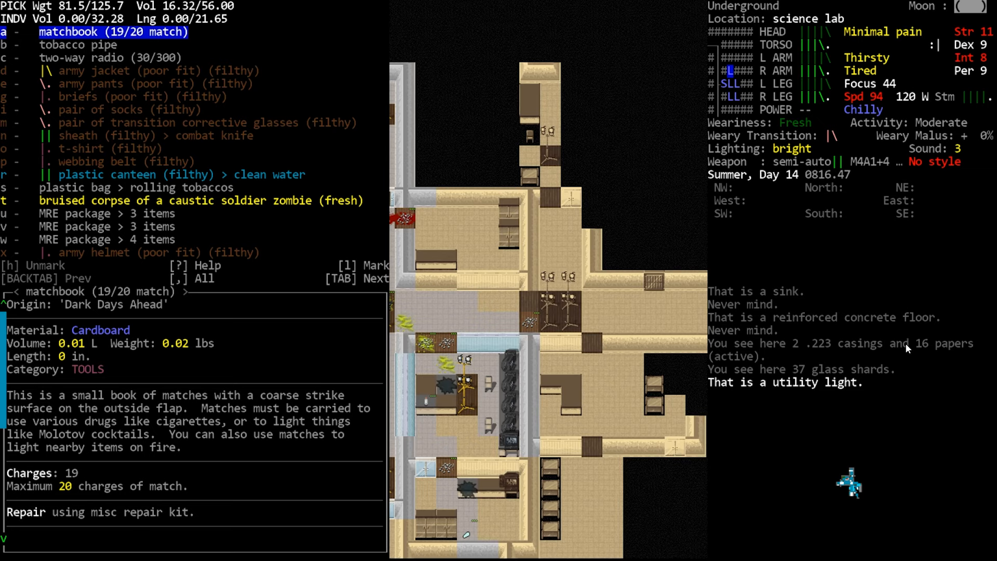
key(Tab)
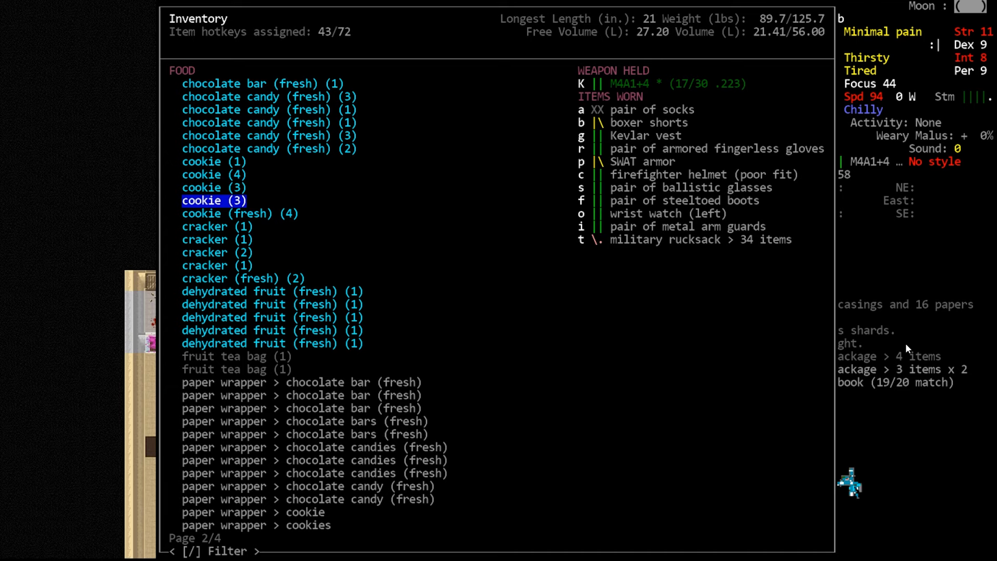
- Close the inventory and drop the bruised caustic soldier zombie corpse on the lab floor
scroll(down, 3)
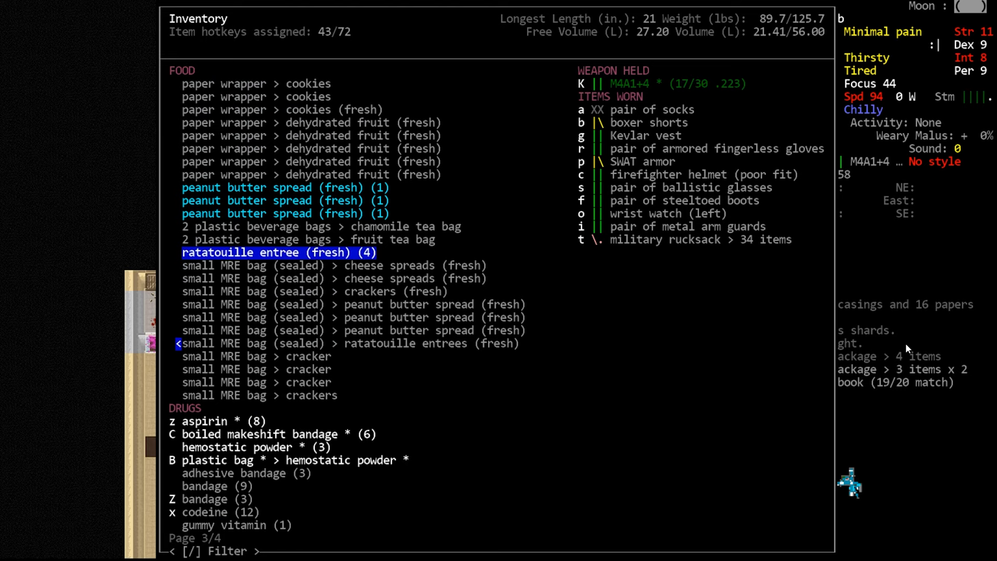
key(down)
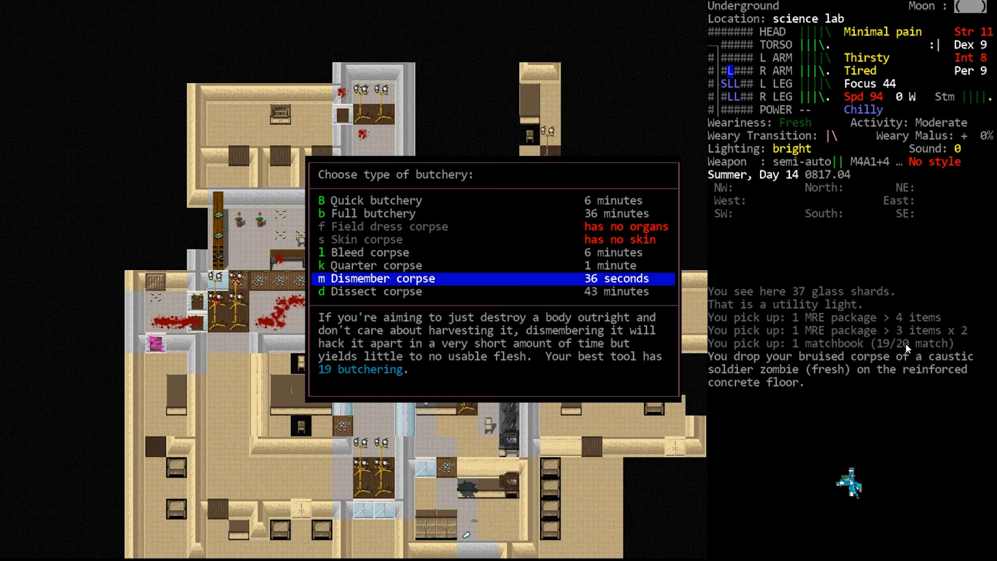
- Dismember the soldier zombie corpse for tainted fats and grab its sheathed combat knife
key(m)
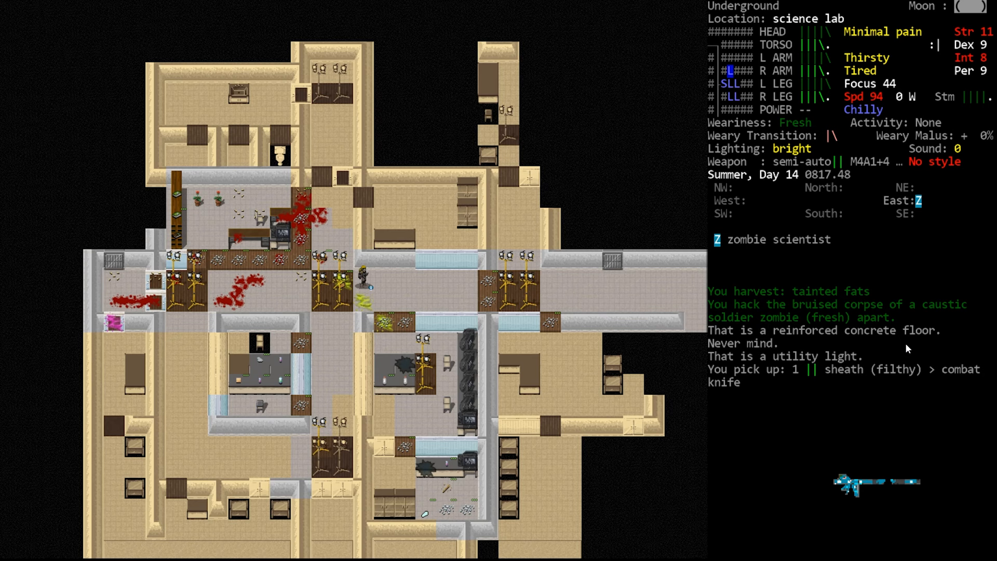
- Show Ulysses Hinson's character sheet with stats, skills, traits and effects
key(@)
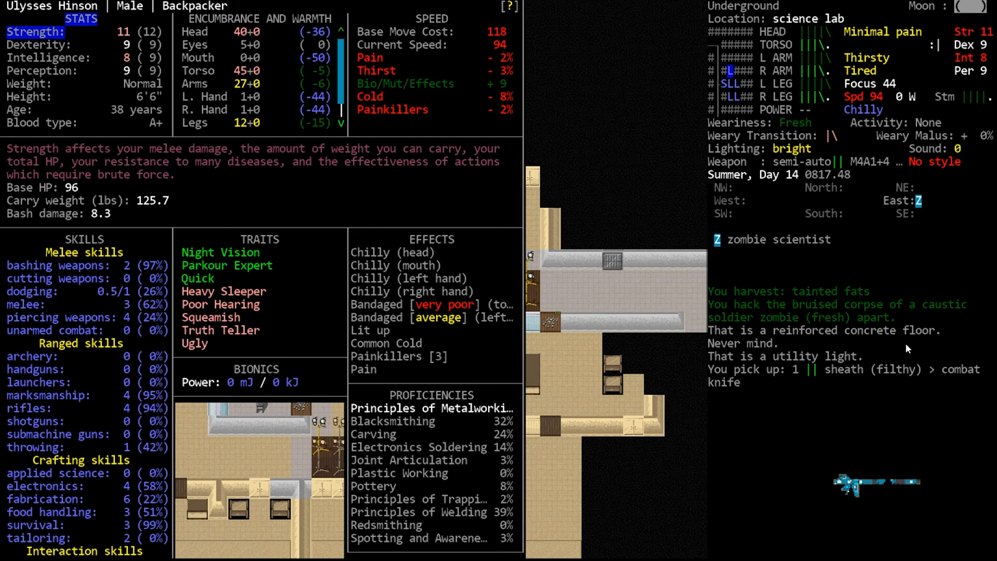
- Read the encumbrance/warmth and Common Cold effect details, then close the sheet and head to the subway station
click(195, 45)
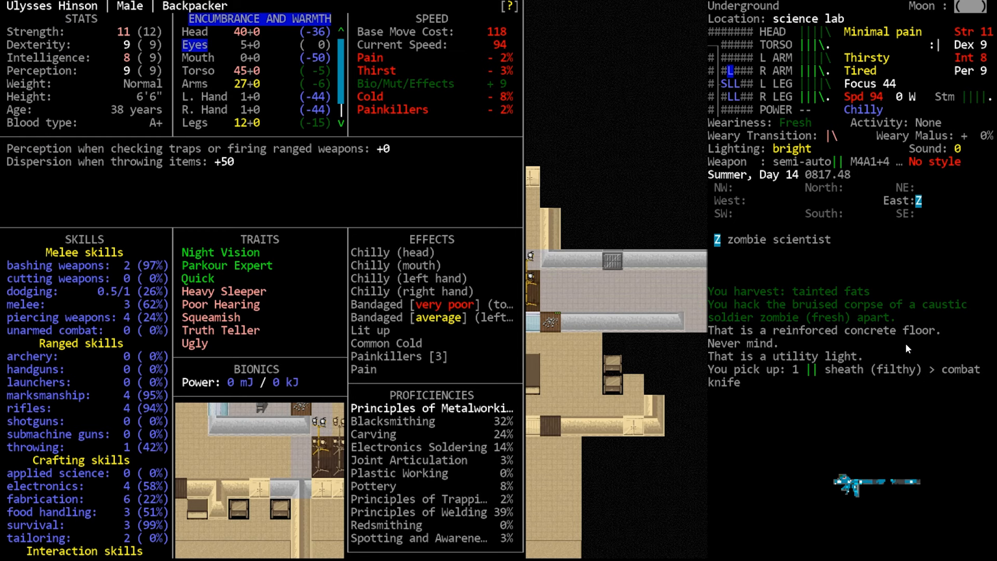
click(385, 343)
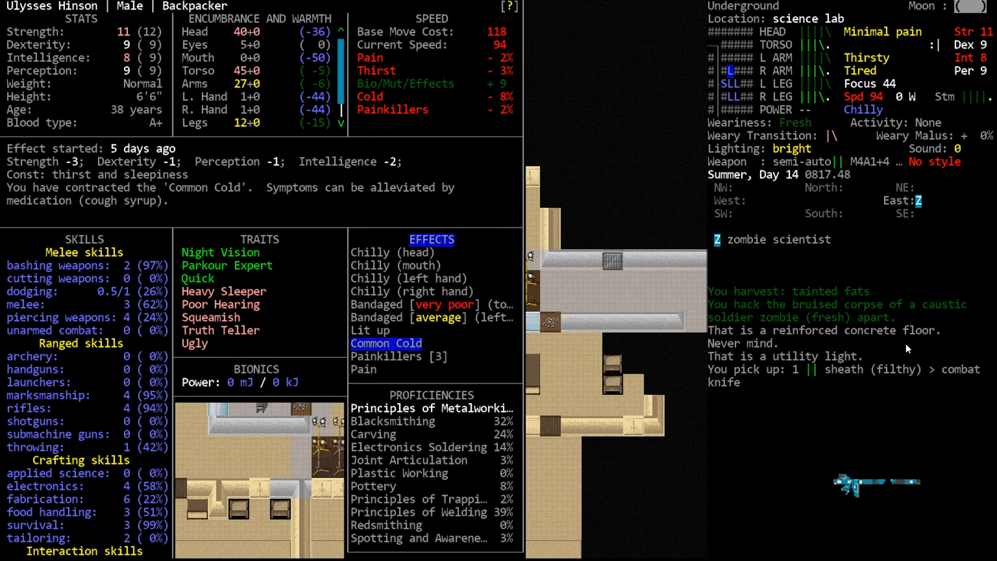
key(escape)
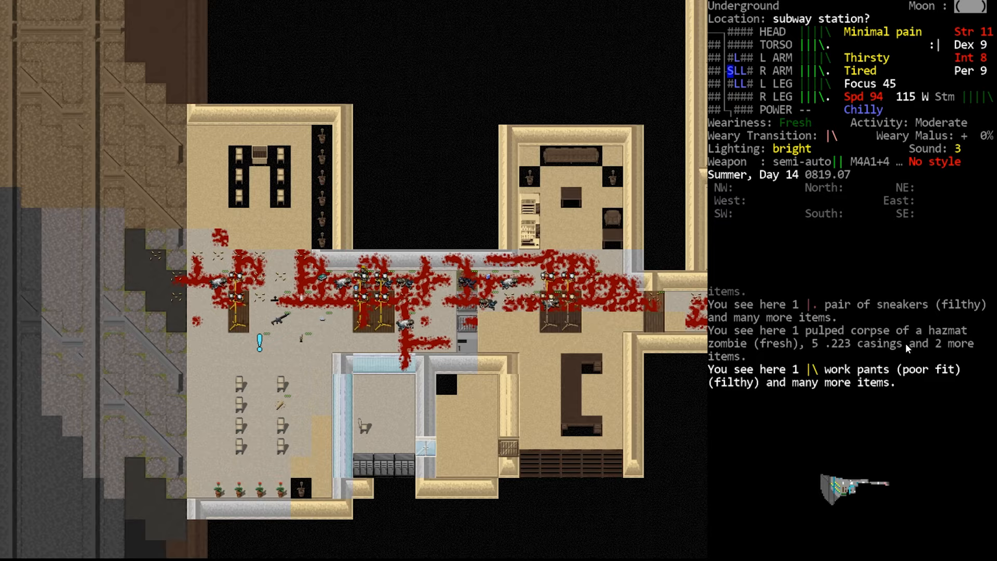
- Walk east along the blood-soaked corridor back into the science lab
key(d)
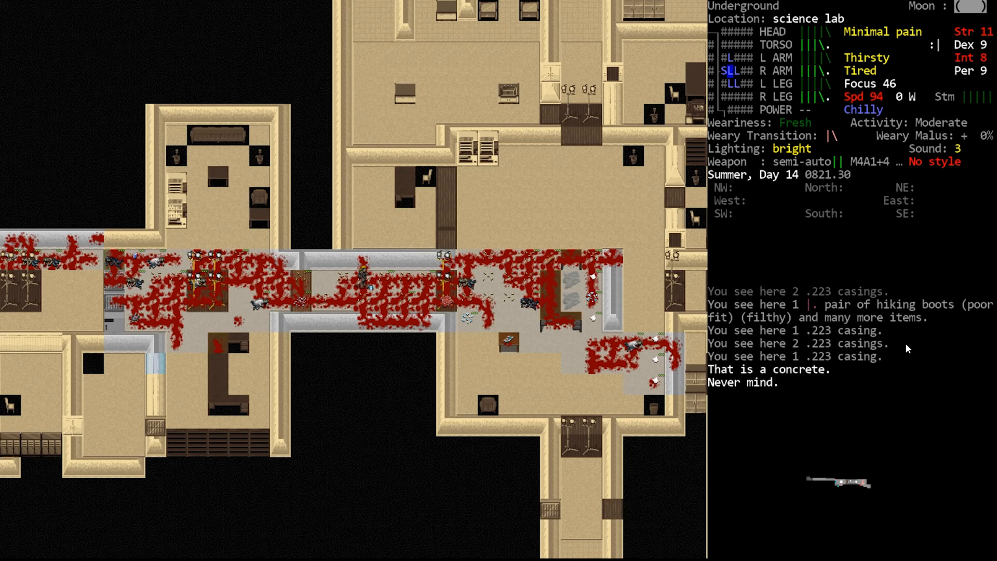
- Briefly bring up and dismiss the main menu before viewing the overmap on level -2
key(Escape)
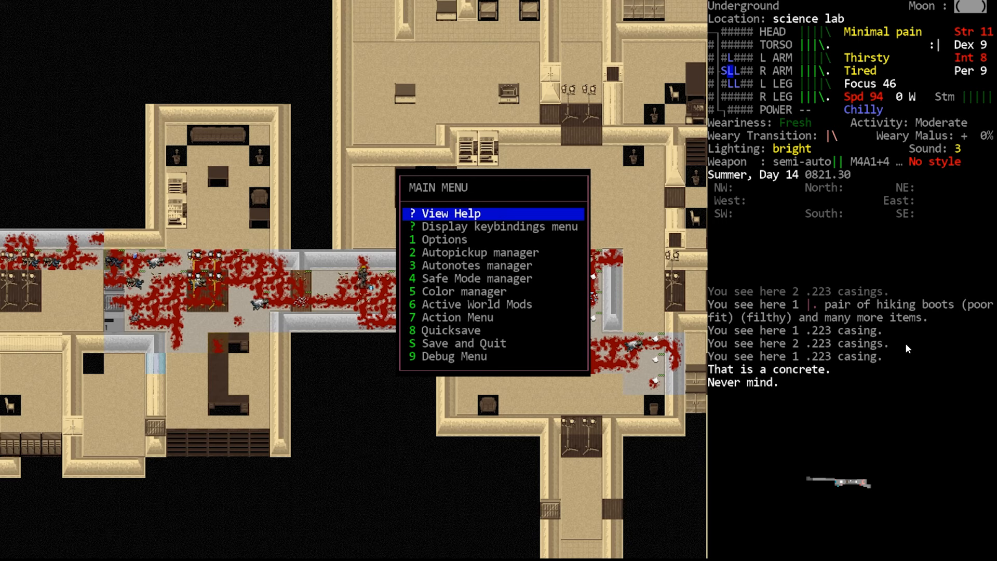
key(Escape)
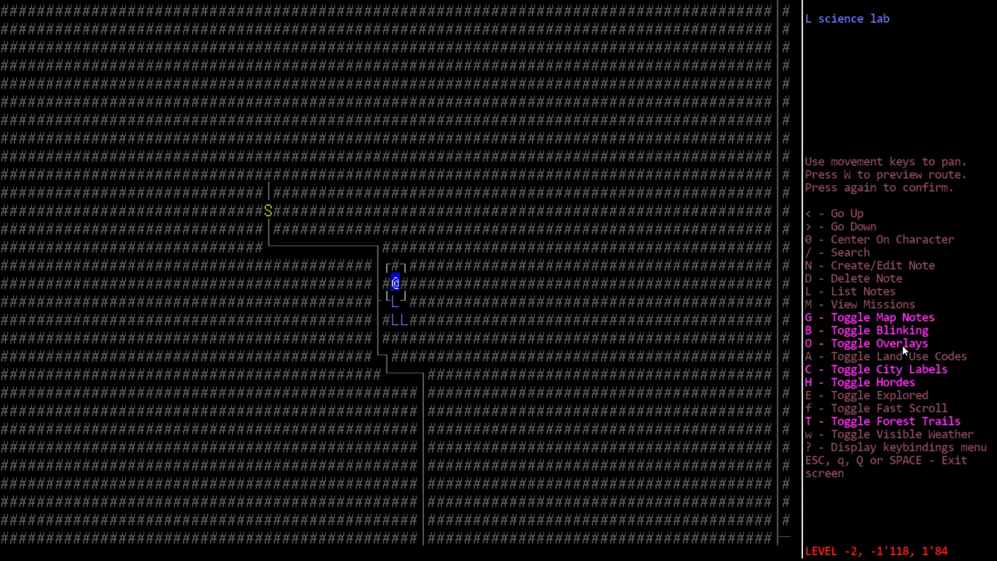
- Leave the overmap and return to the lab floor near the hazmat zombie
key(Escape)
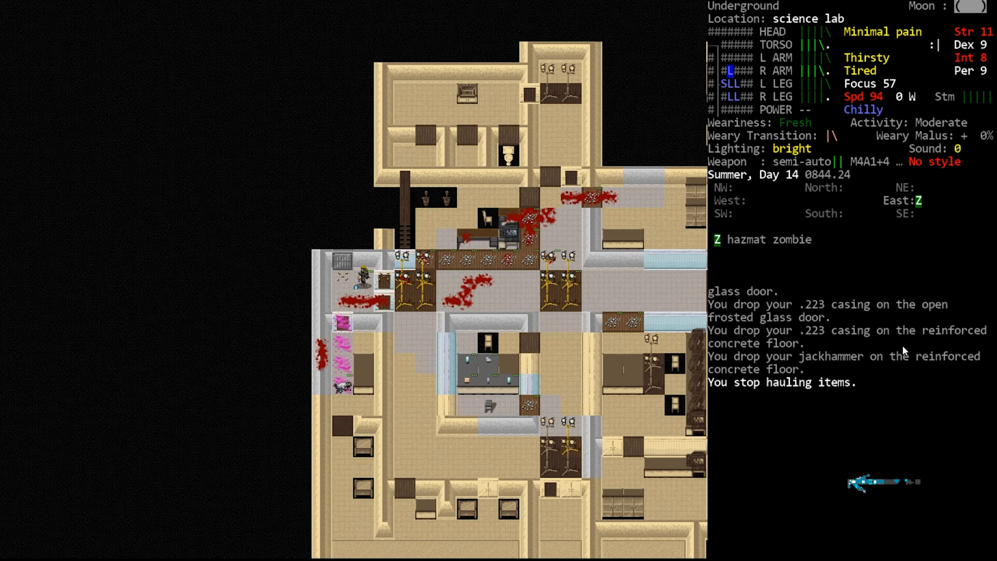
- Set the M4A1 down and wield the jackhammer from the floor
key(a)
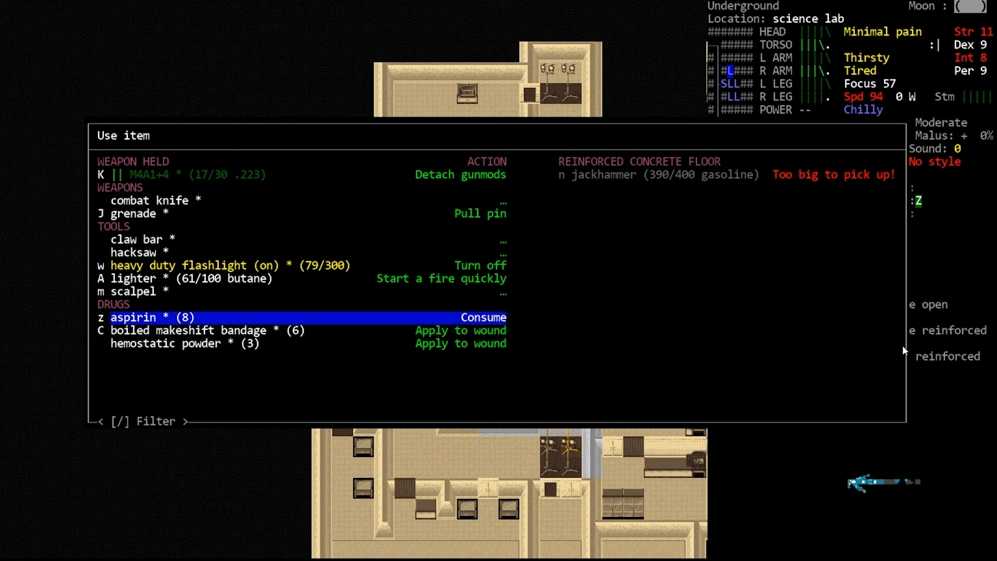
key(Escape)
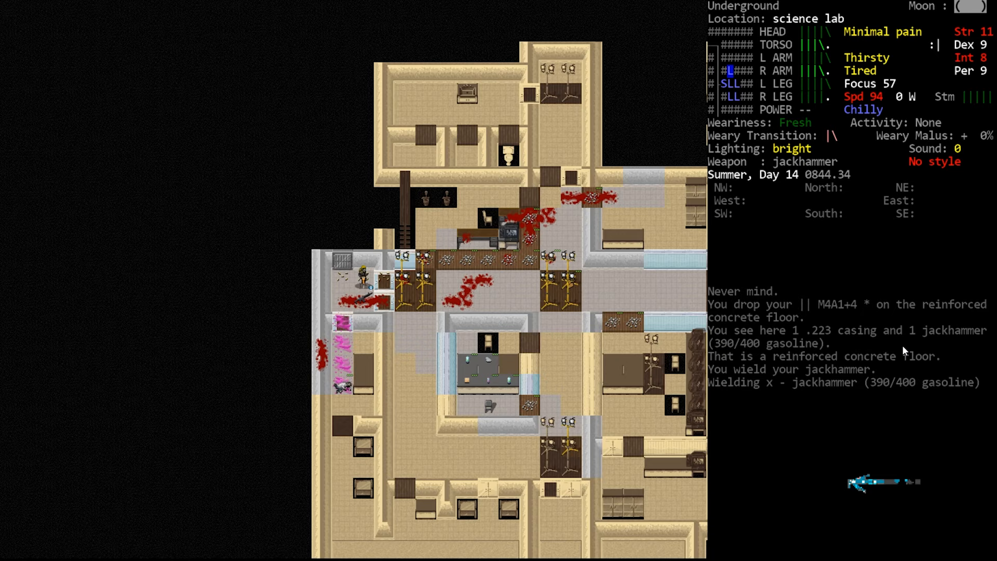
- Bring up the use-item list offering the jackhammer's drilling action
key(a)
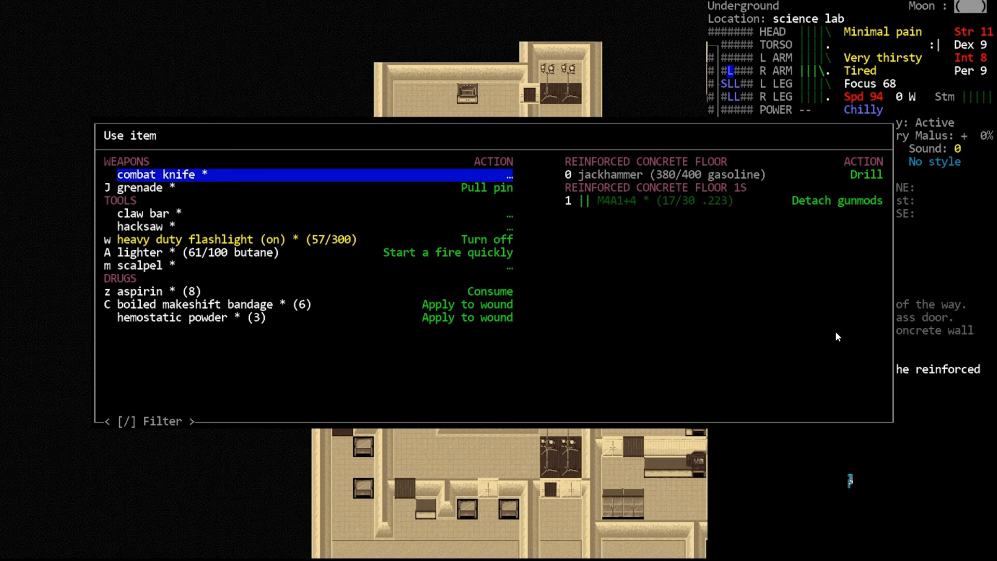
- Back out of the item list and take the M4A1 rifle back in hand
key(D)
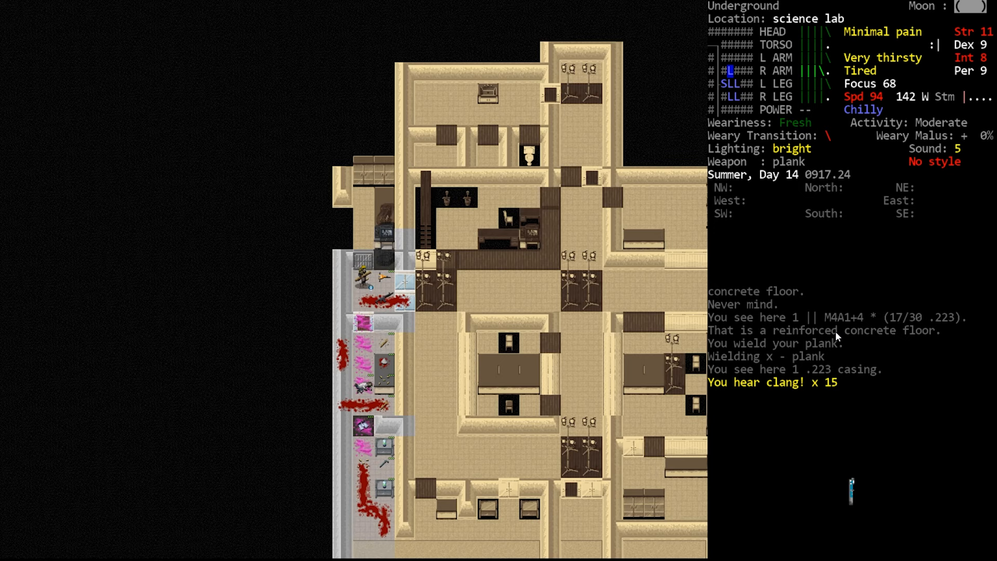
key(s)
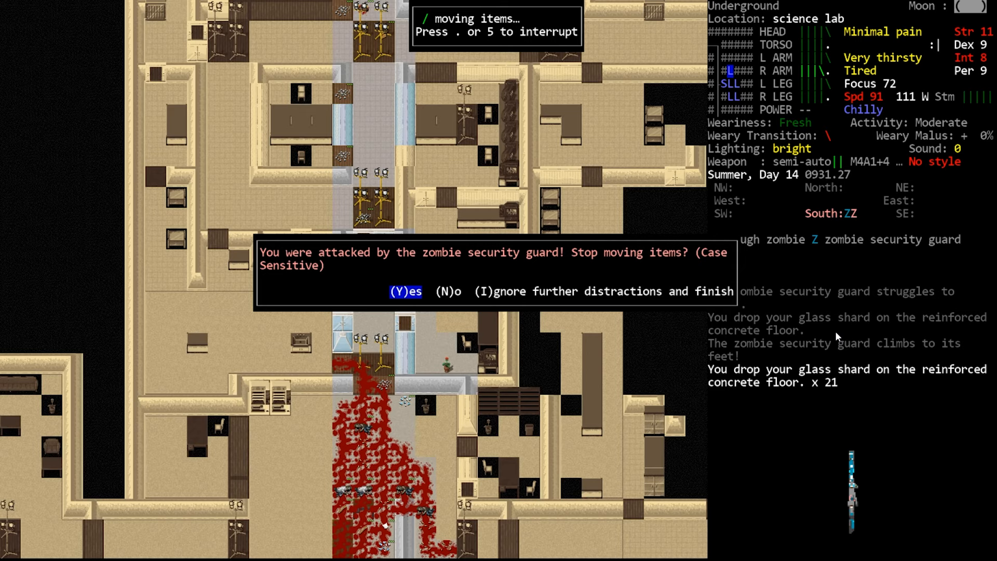
- Stop moving items, fire the rifle at the security guard and kill the tough zombie
key(Y)
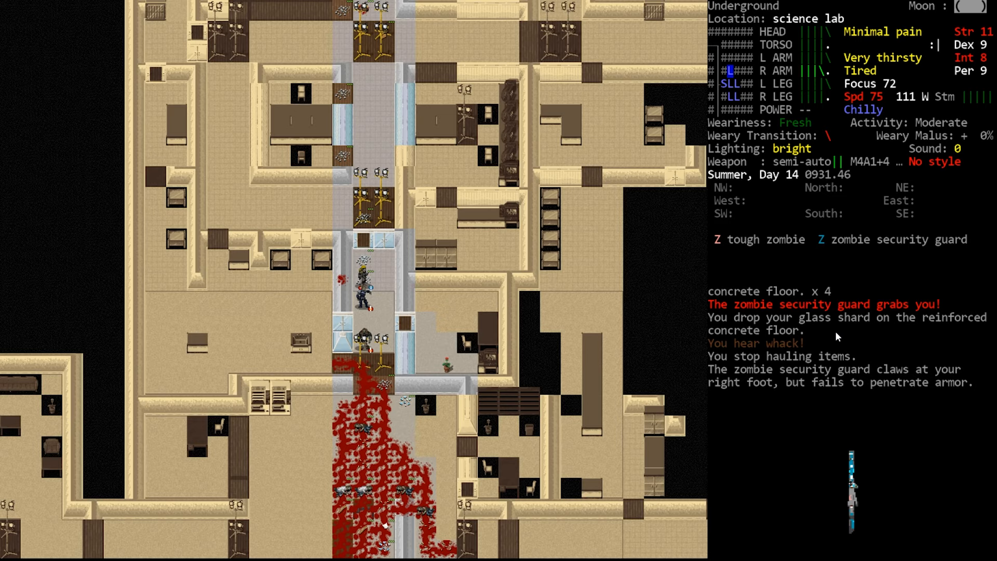
key(f)
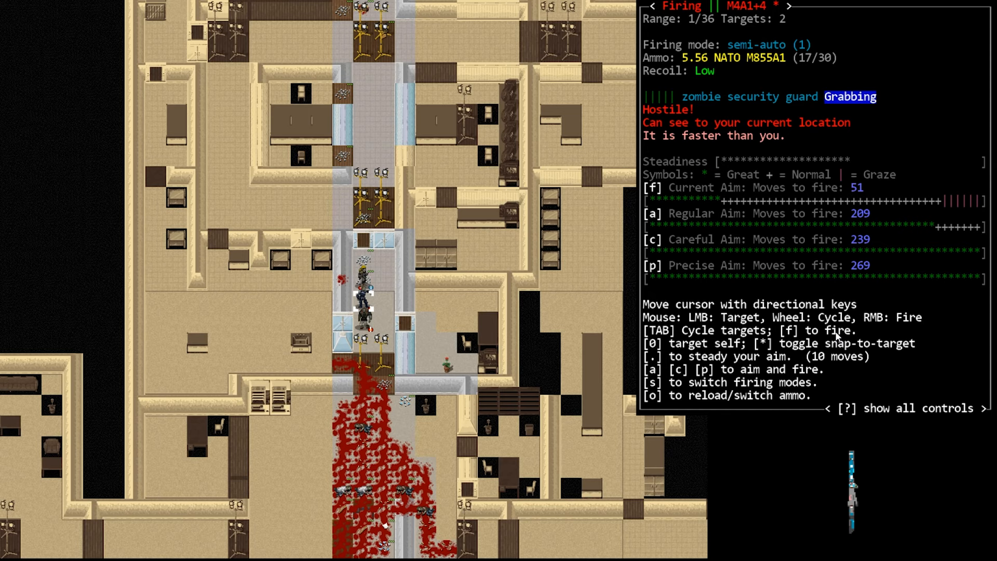
key(f)
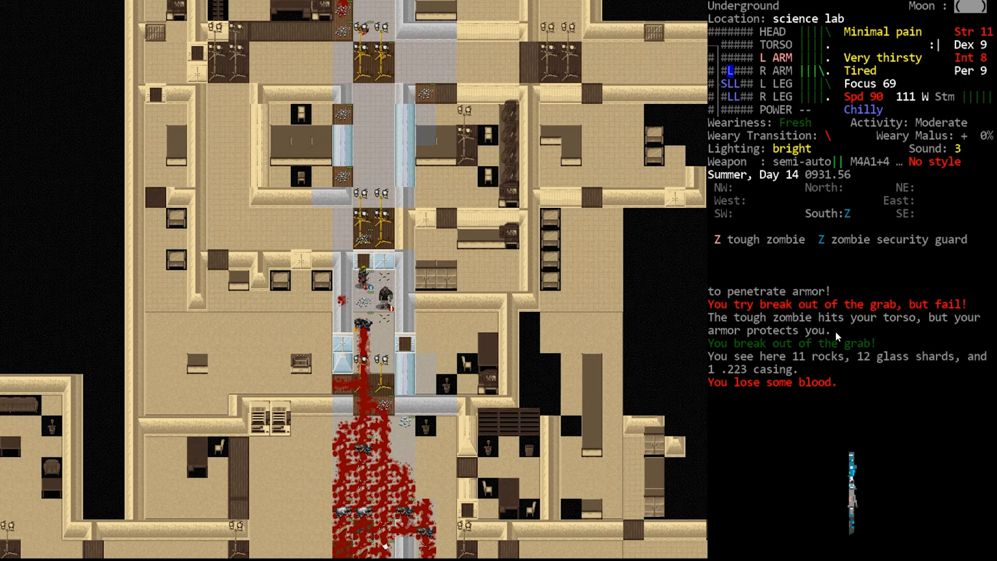
key(f)
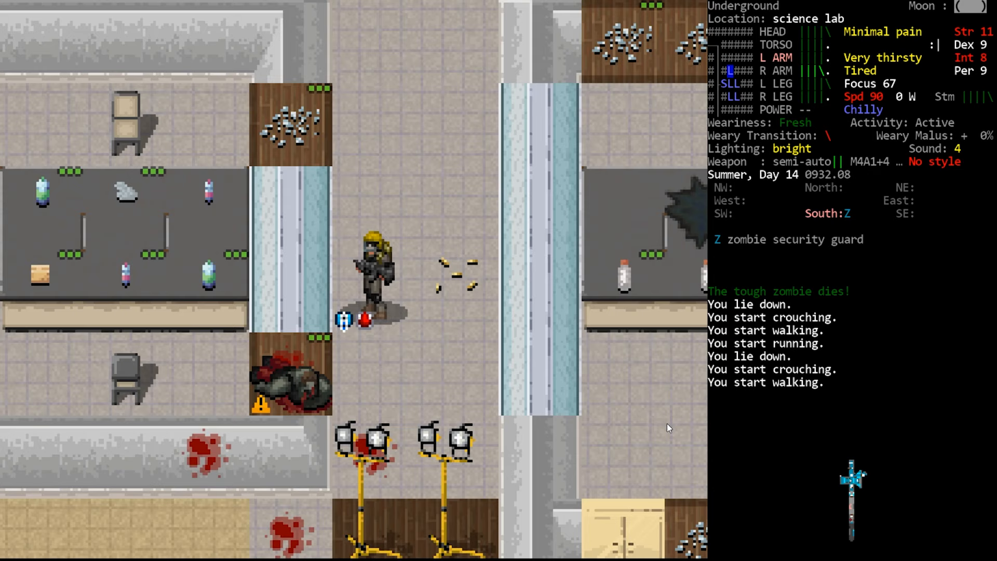
- Review the character sheet, then switch the movement mode to running
key(@)
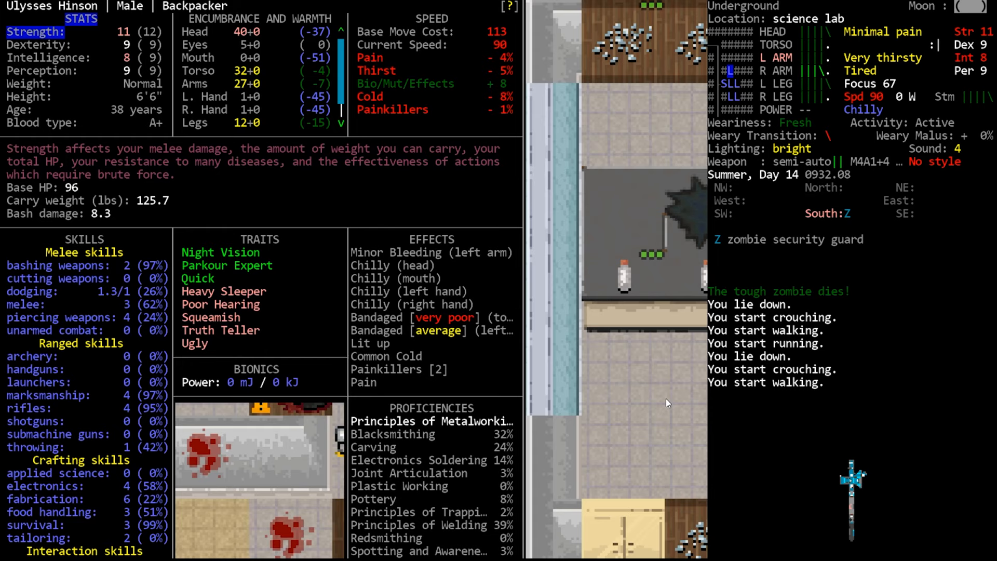
click(387, 356)
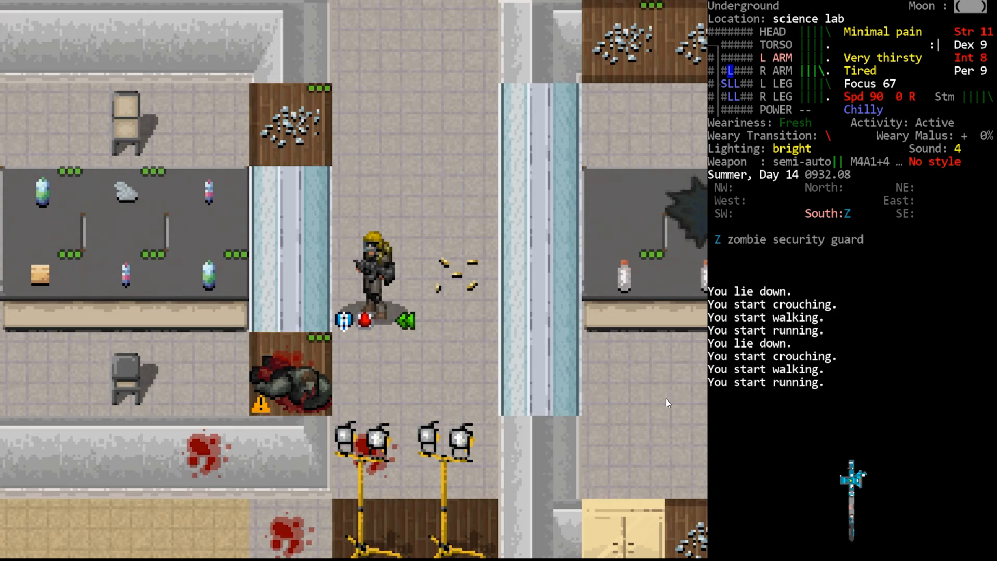
mouse_move(556, 346)
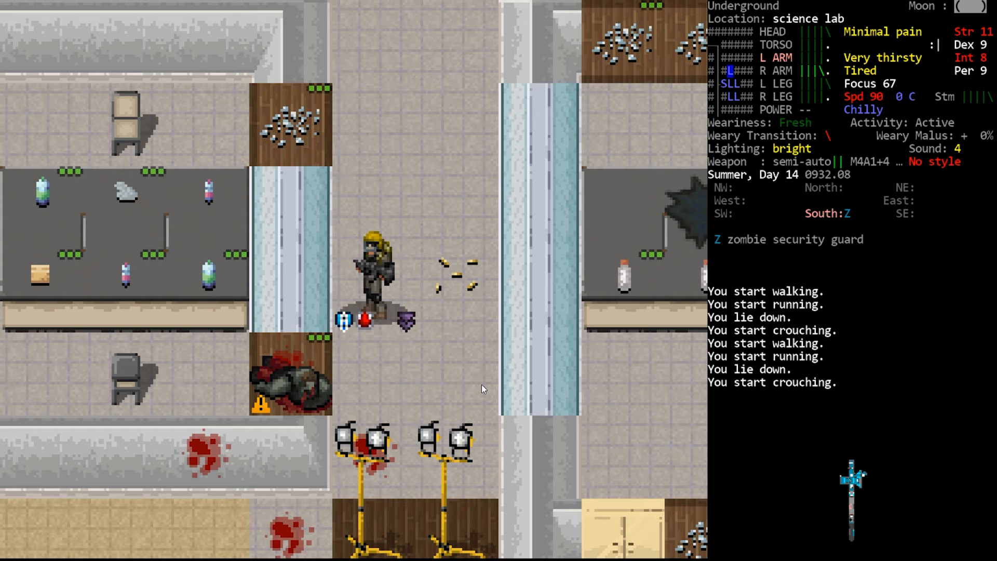
mouse_move(411, 333)
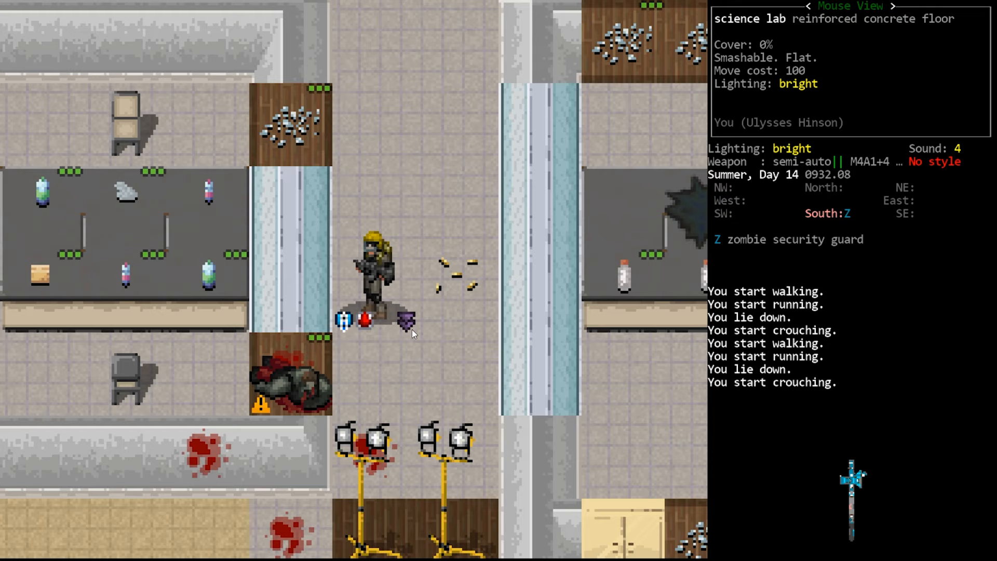
mouse_move(368, 257)
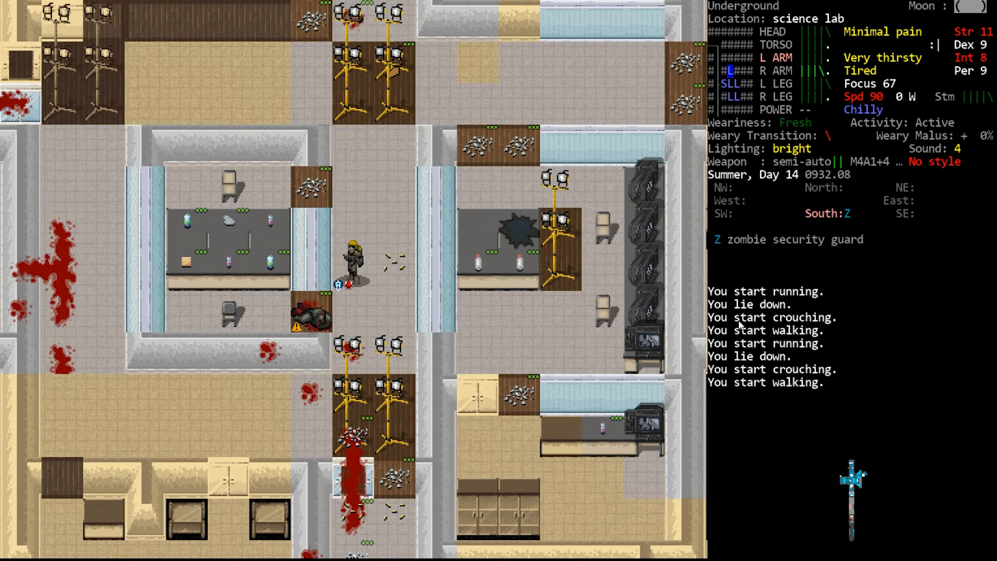
mouse_move(805, 527)
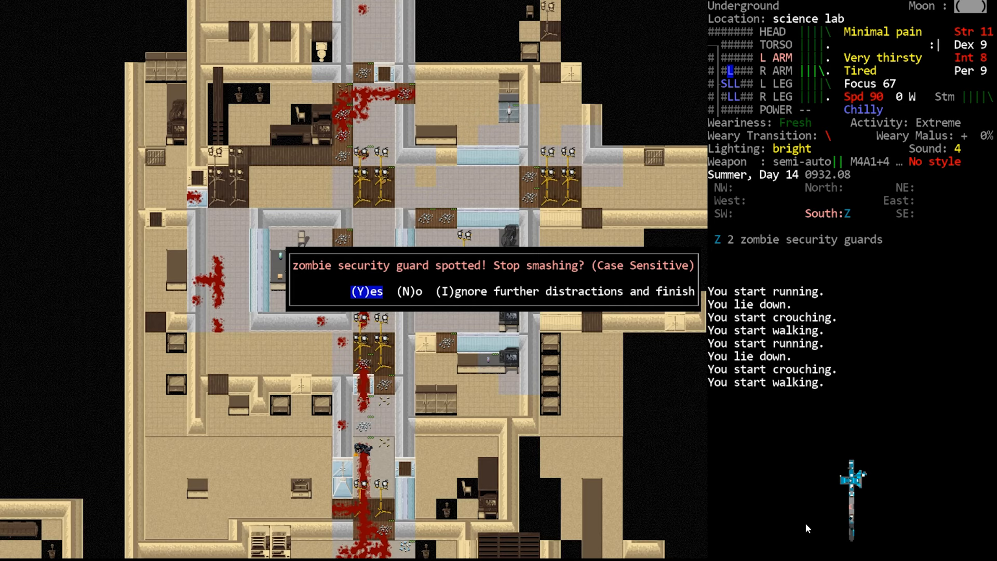
- Keep smashing the corpse into pulp despite the spotted security guard
key(n)
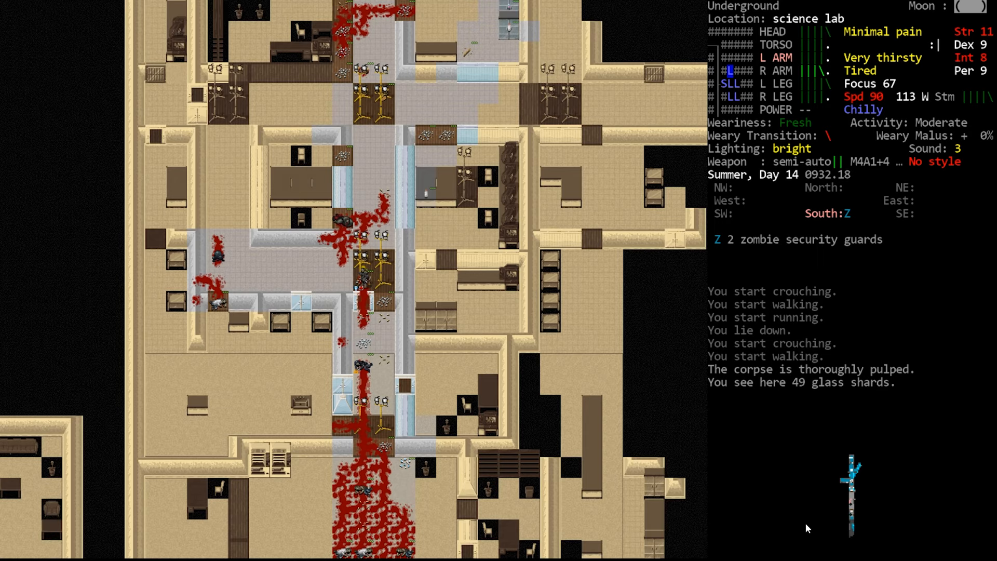
- Fight the zombie security guards and shocker zombie in the corridor
key(f)
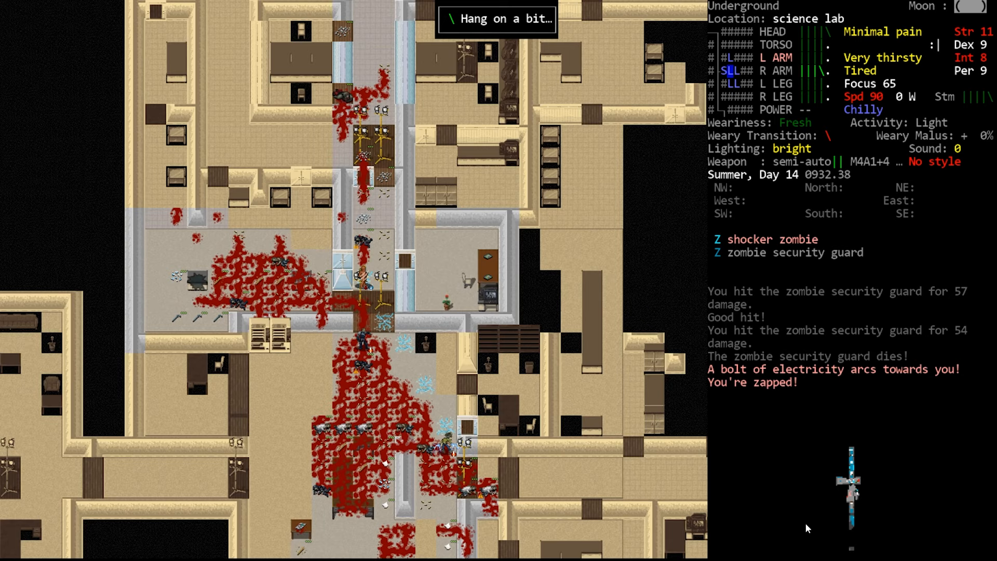
key(f)
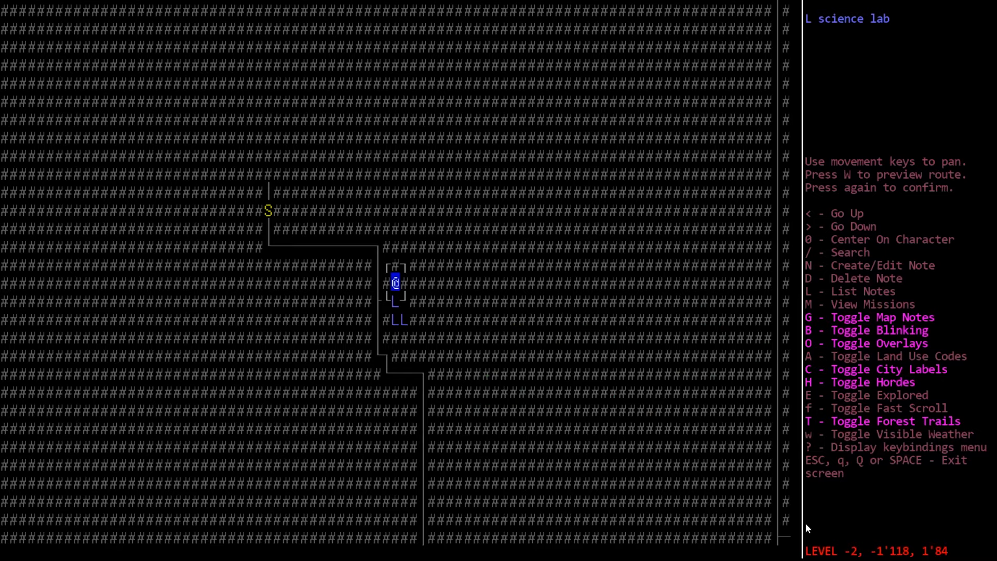
- Close the overmap and push through the blood-soaked lab corridor
key(Escape)
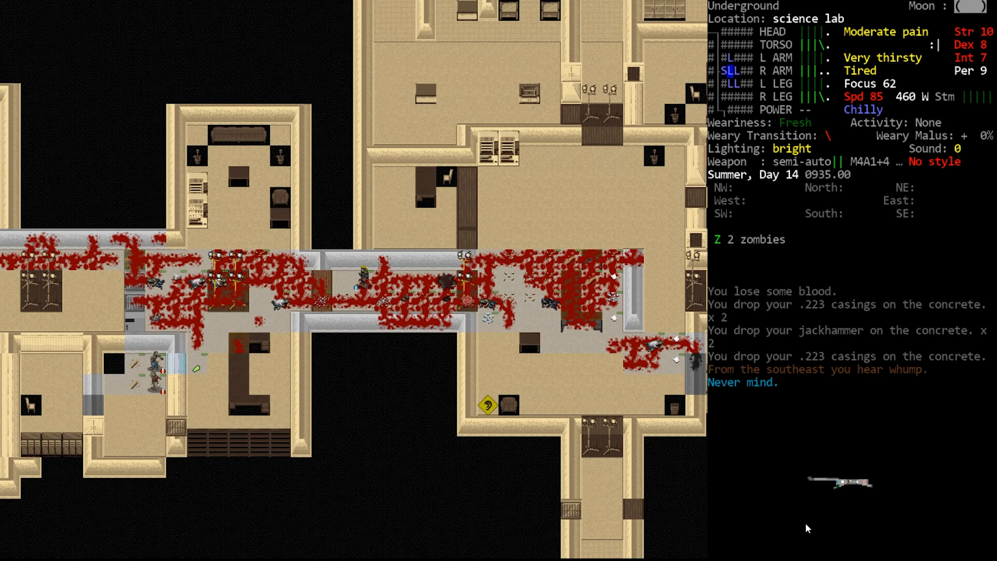
- Bring up the character sheet before checking the boiled makeshift bandage
key(@)
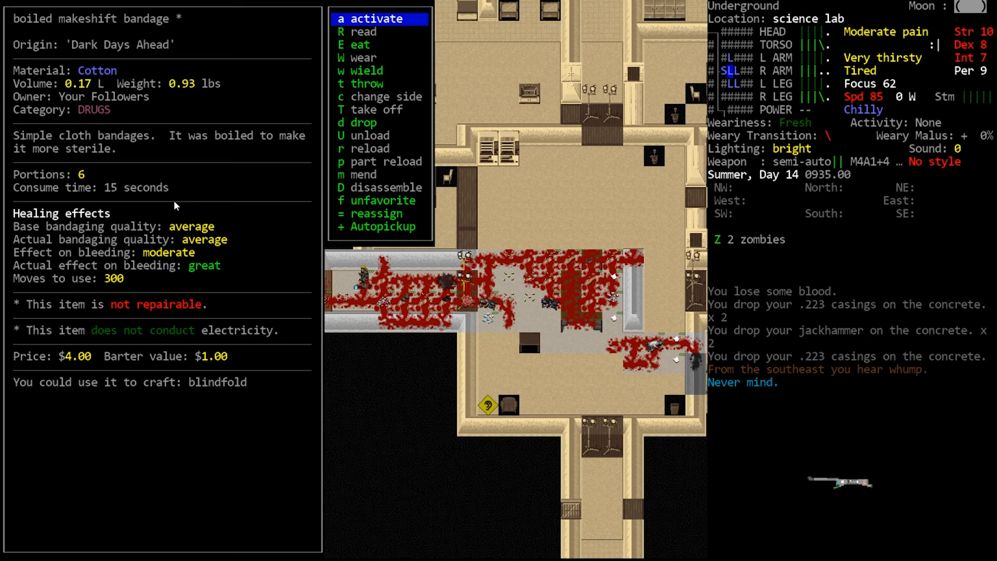
mouse_move(139, 263)
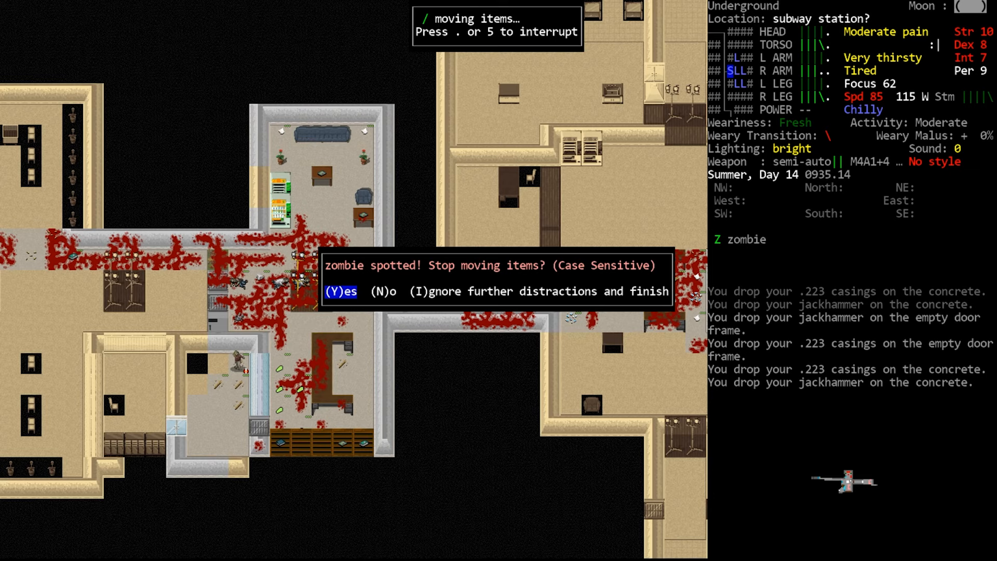
- Stop hauling, leave the loot at the subway station and walk back into the lab
key(I)
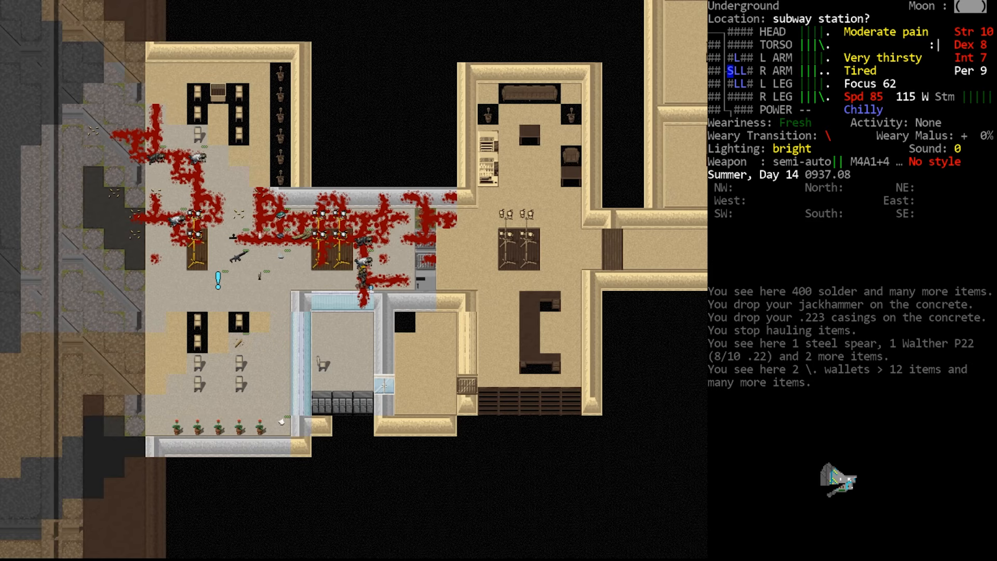
key(i)
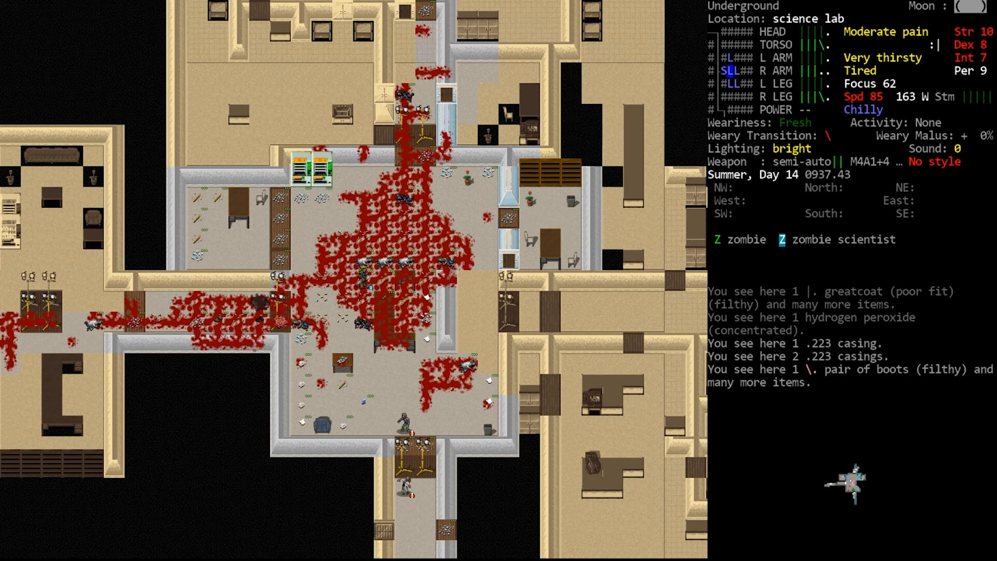
- Strike the nearby zombie, then aim the M4A1 and shoot the zombie scientist
key(f)
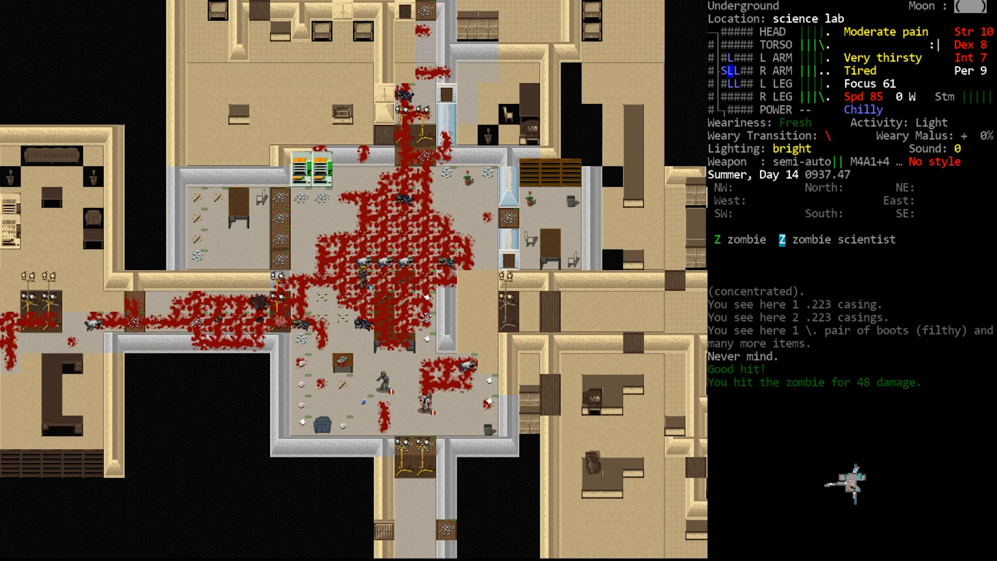
key(f)
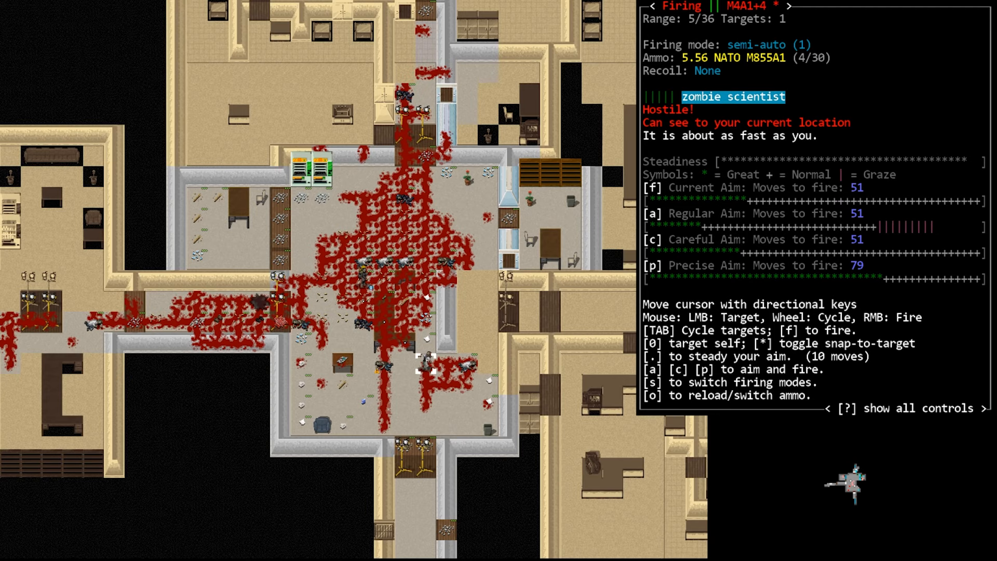
key(f)
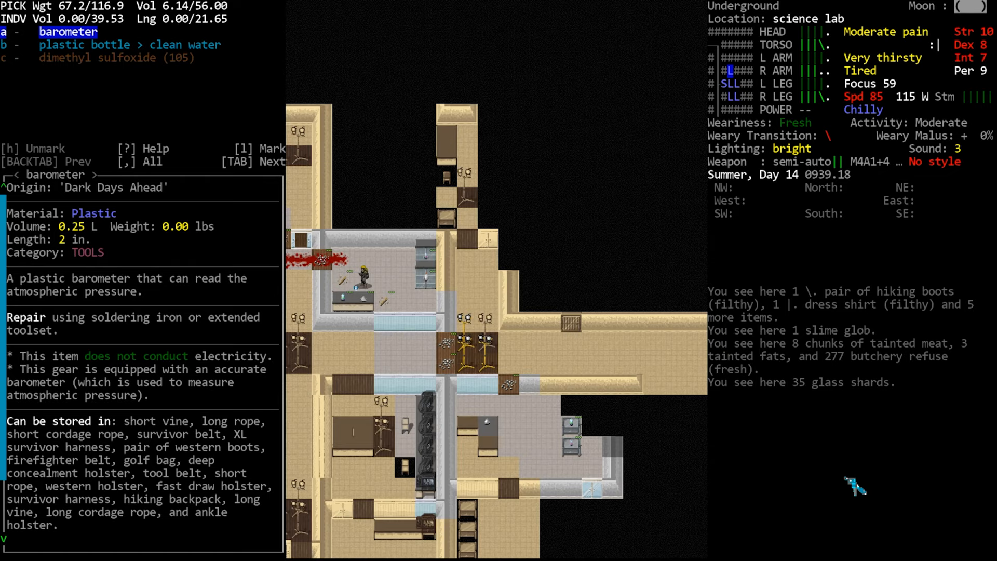
- Take the marked barometer, water and dimethyl sulfoxide, then fight the corridor zombies
key(Escape)
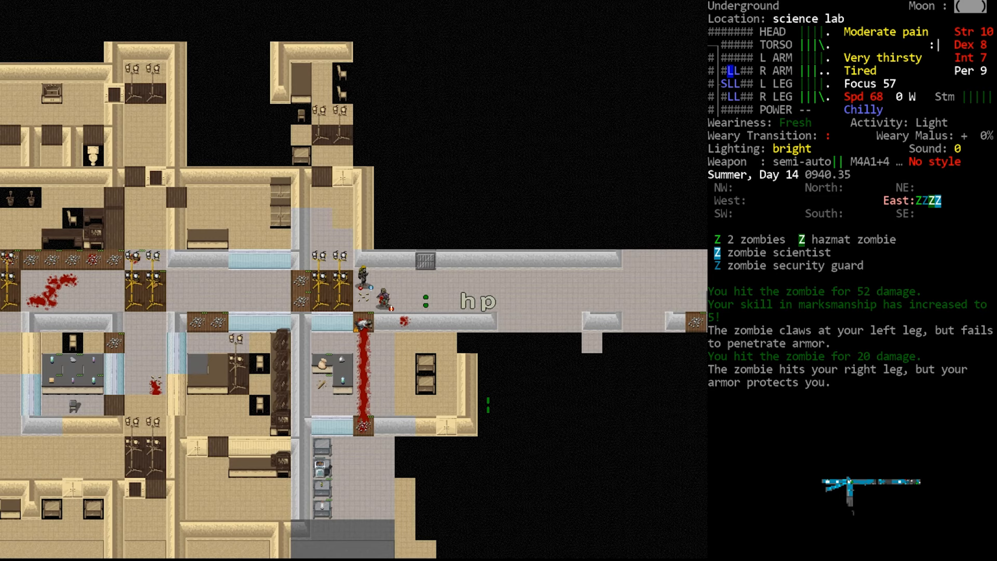
- Keep attacking the corridor zombie, then aim and fire the rifle at the next zombie scientist
key(@)
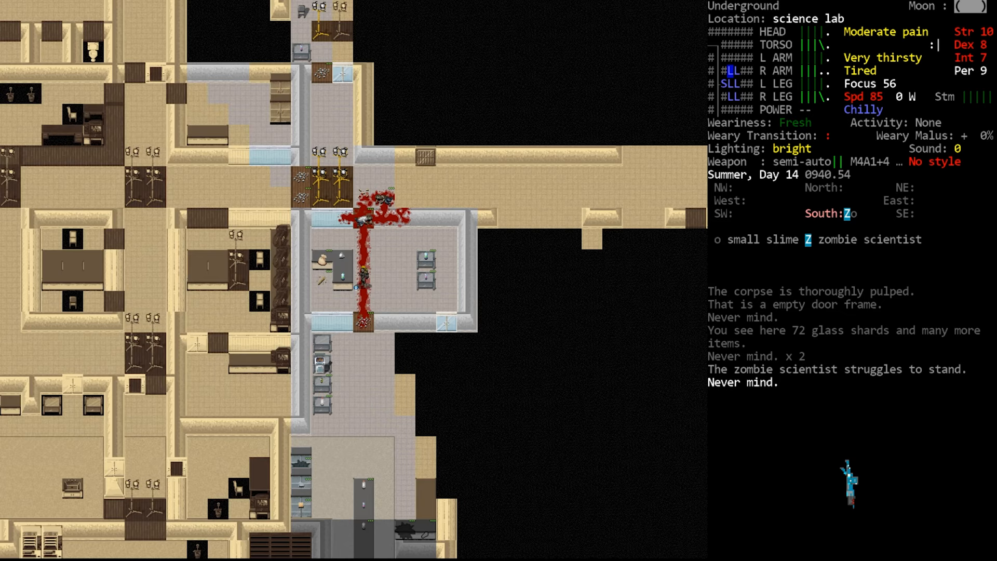
key(f)
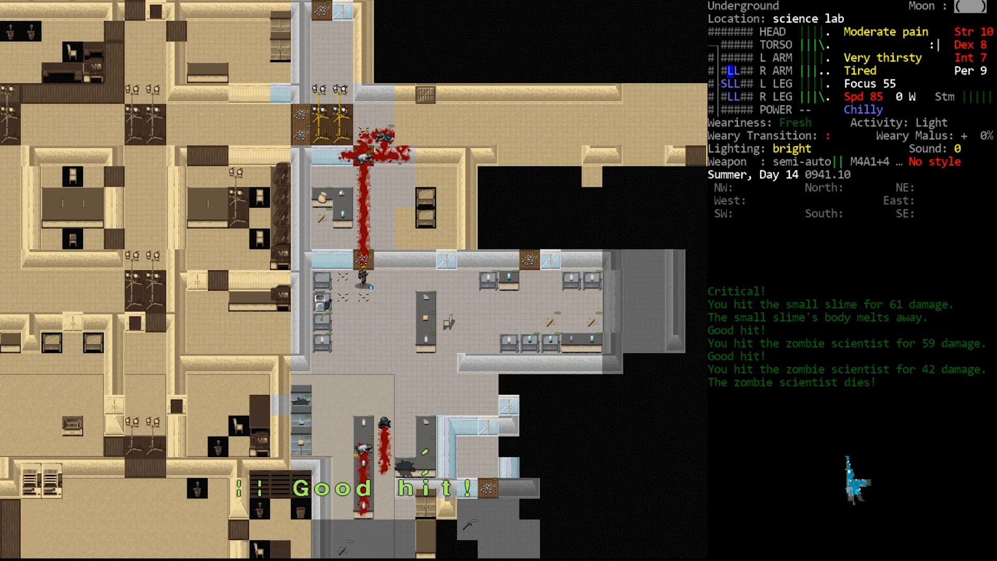
key(f)
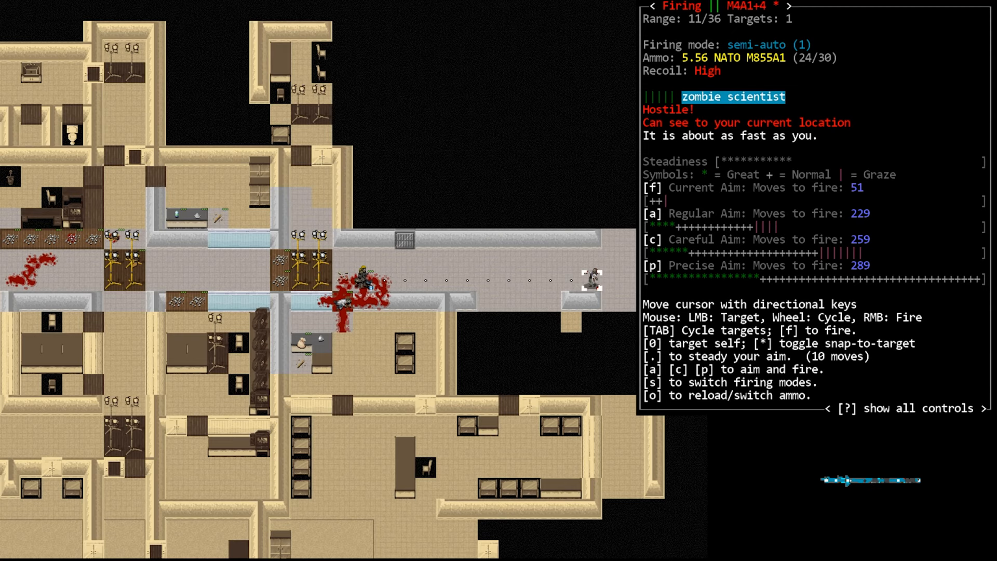
key(f)
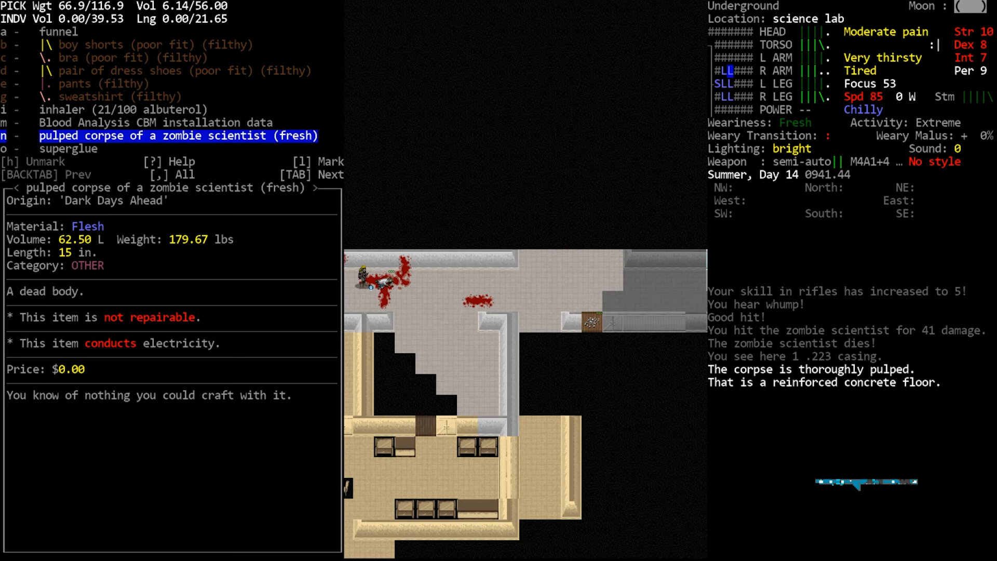
- Pulp the corpse and take Engineering 301, the chemical reference and antidepressants from the pile
key(BACKTAB)
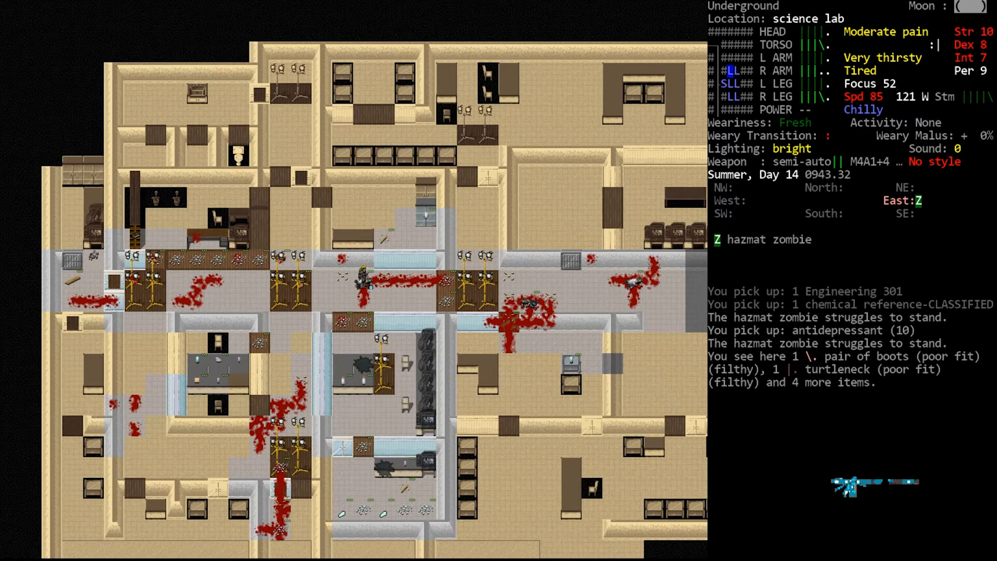
- Kill and pulp the zombie scientist, then leave its gear without taking anything
key(f)
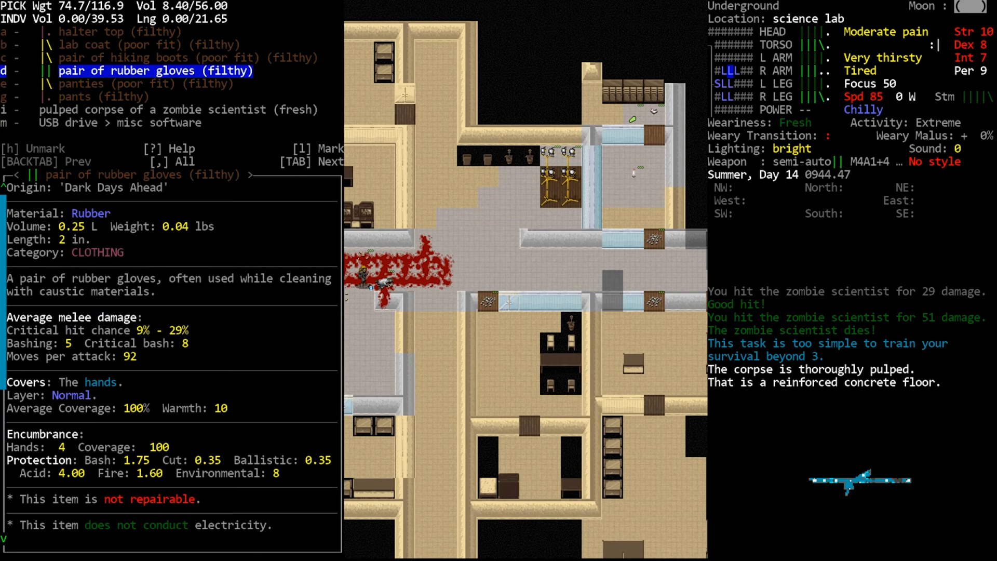
key(Escape)
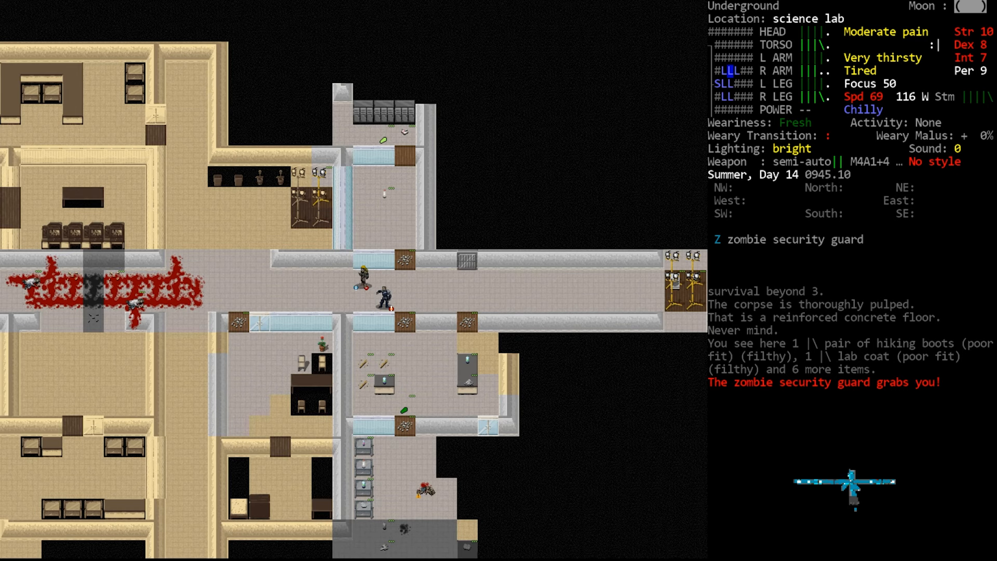
- Aim at the zombie security guard and fire repeatedly until it bleeds heavily
key(f)
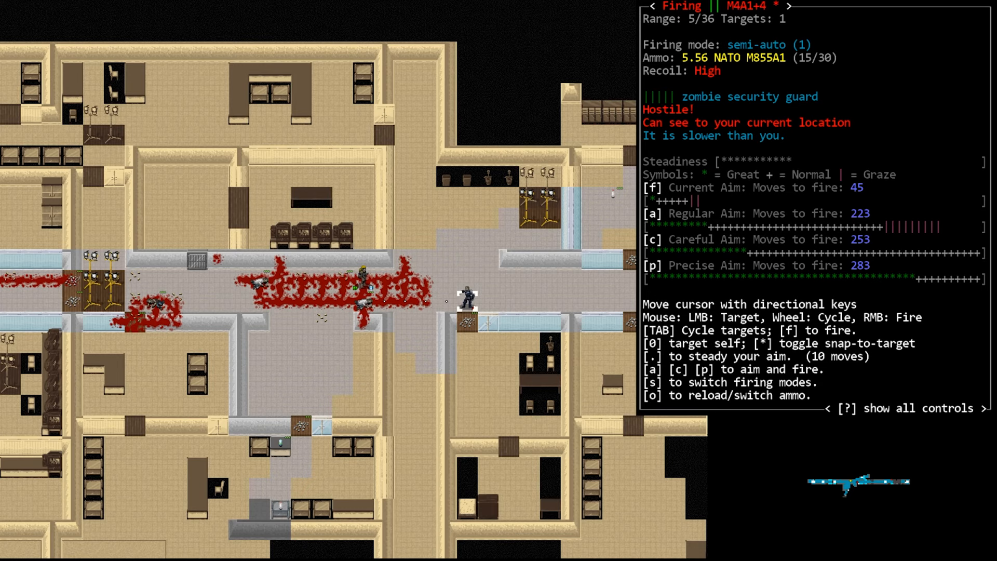
key(f)
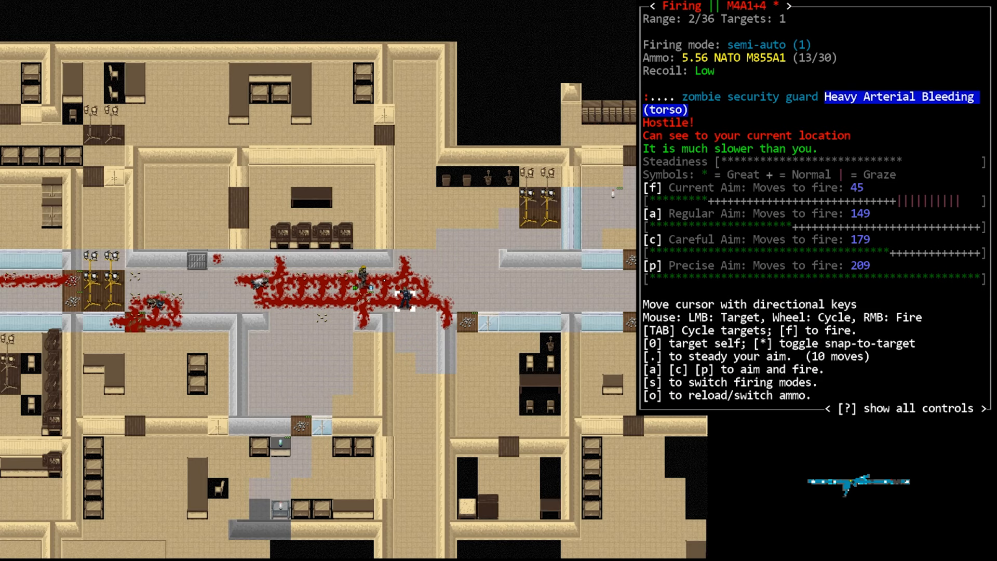
key(f)
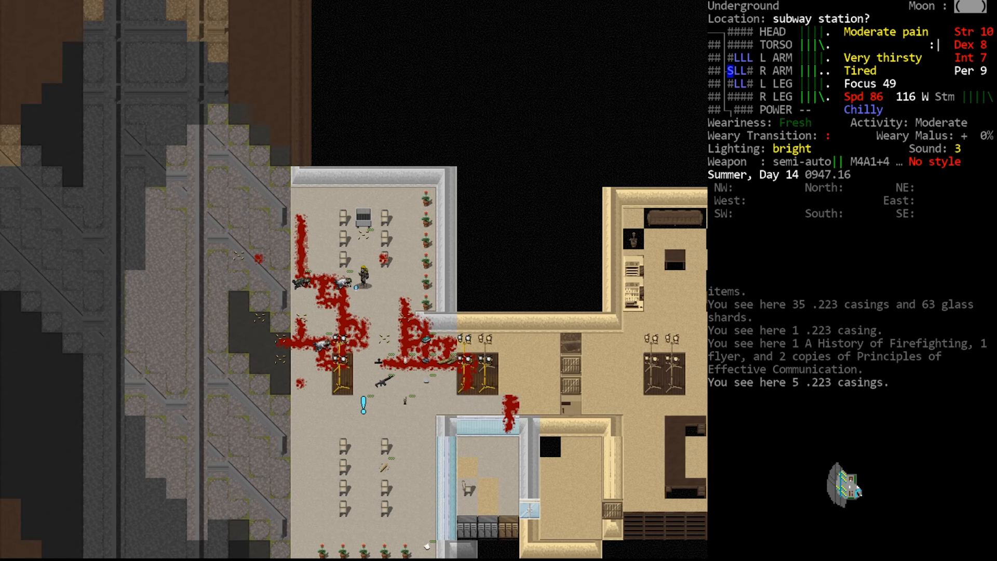
- Review the inventory and drop Engineering 301, the chemical reference, superglue and antidepressants on the concrete
key(i)
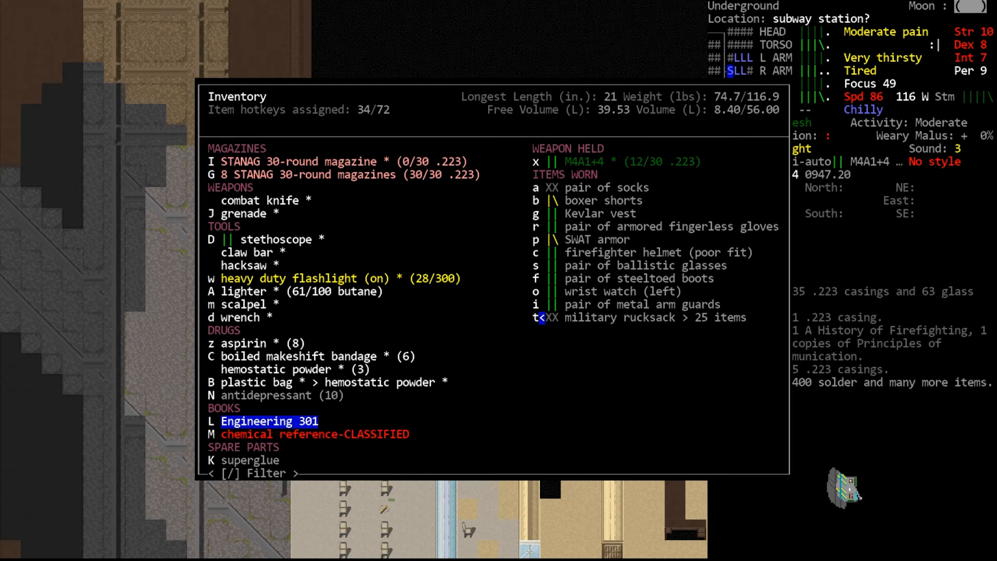
key(d)
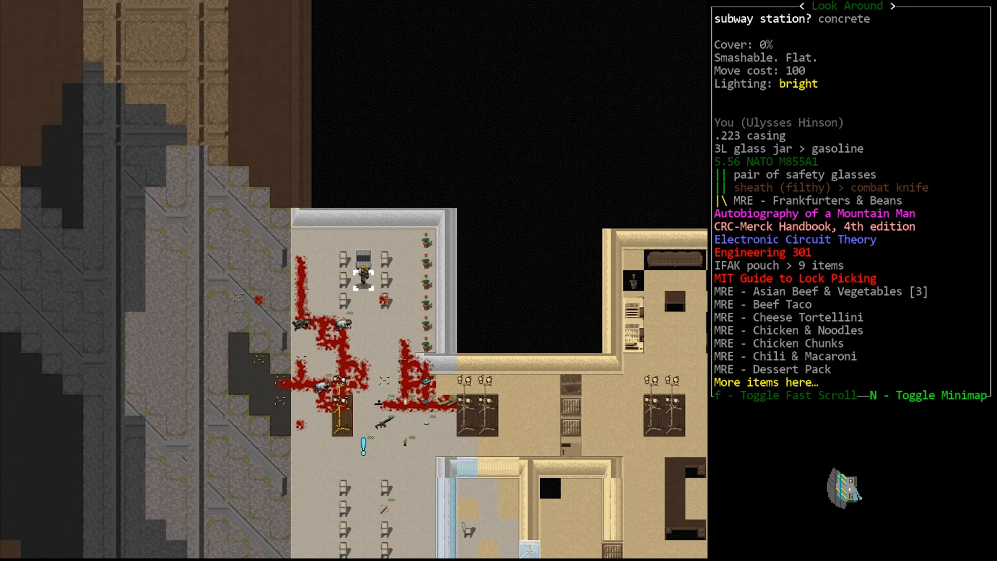
key(escape)
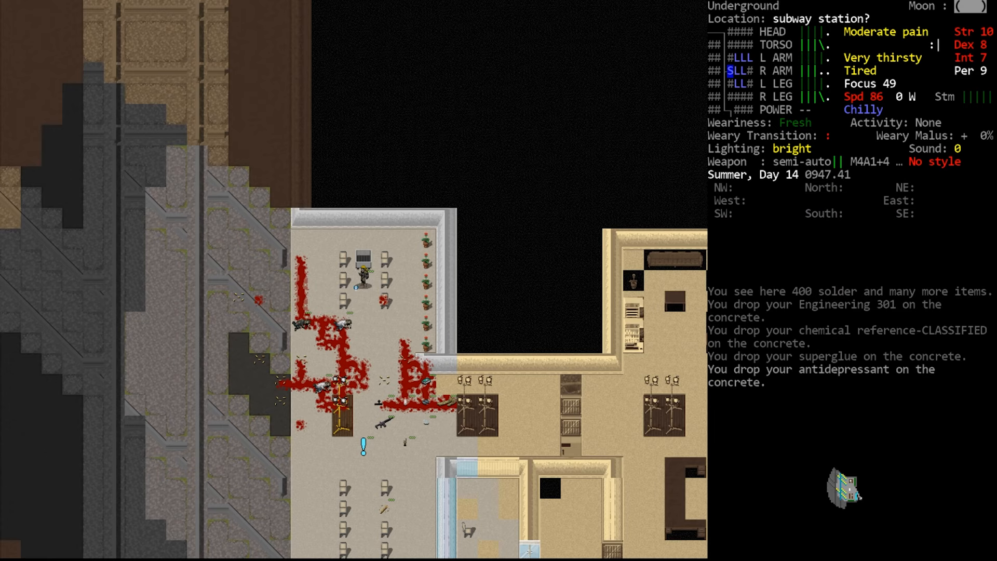